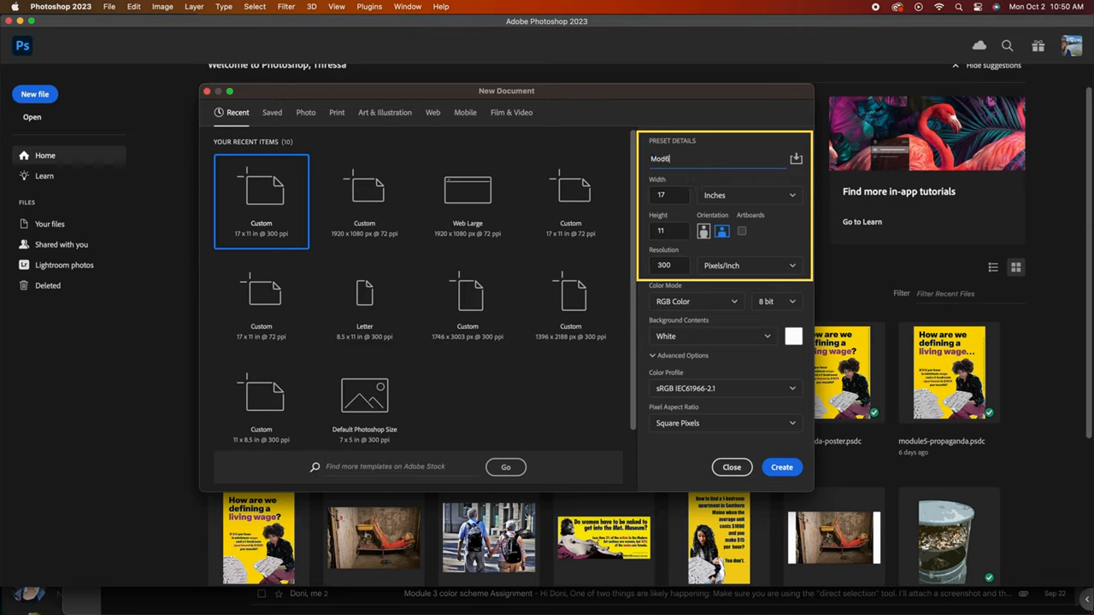
Name the 17×11 in, 300 ppi document 'Mod6-Surrealism' and create it.
text(-Surrealism)
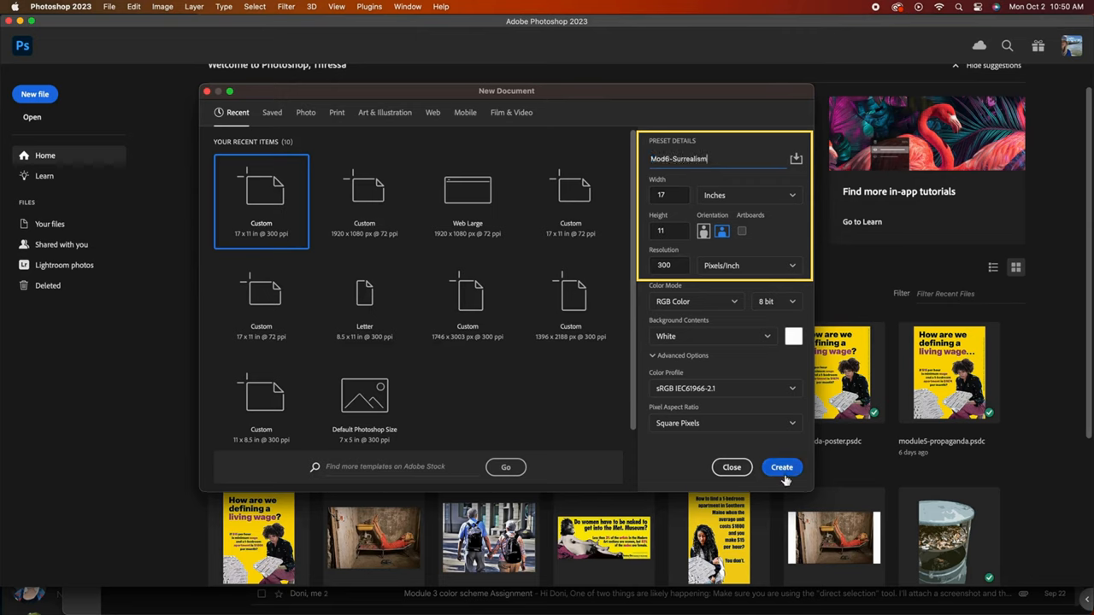
click(781, 467)
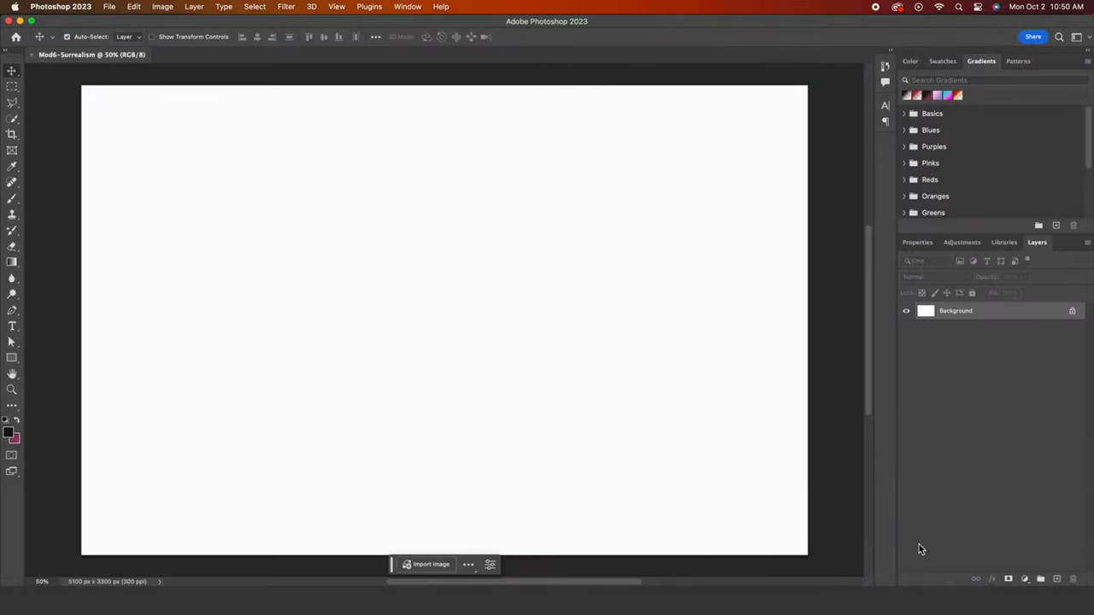
click(431, 563)
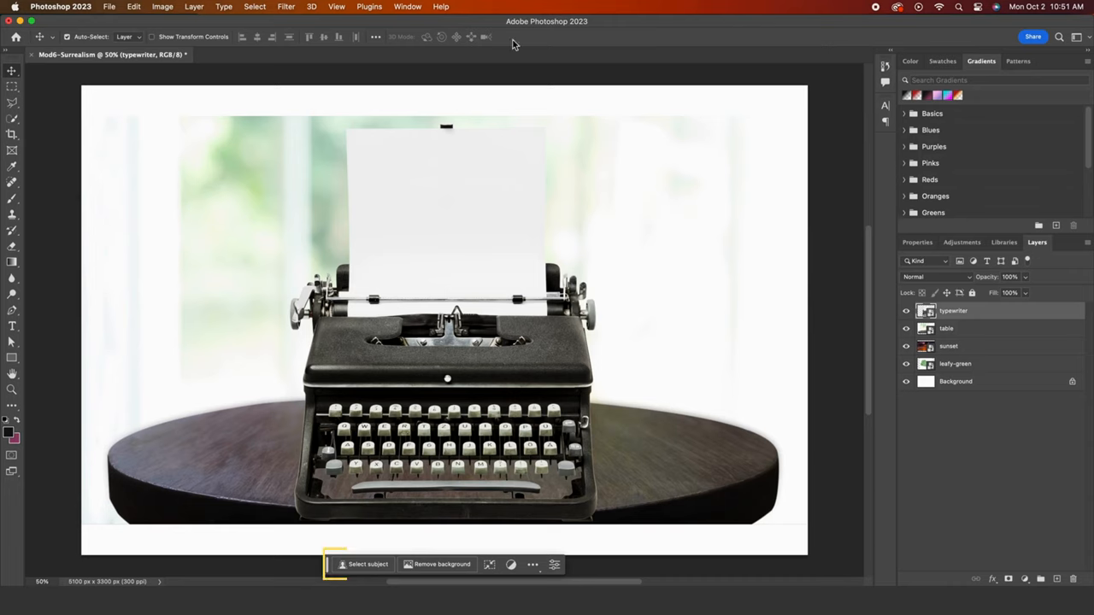
Turn off the Contextual Task Bar from the Window menu and reveal the table layer.
click(407, 6)
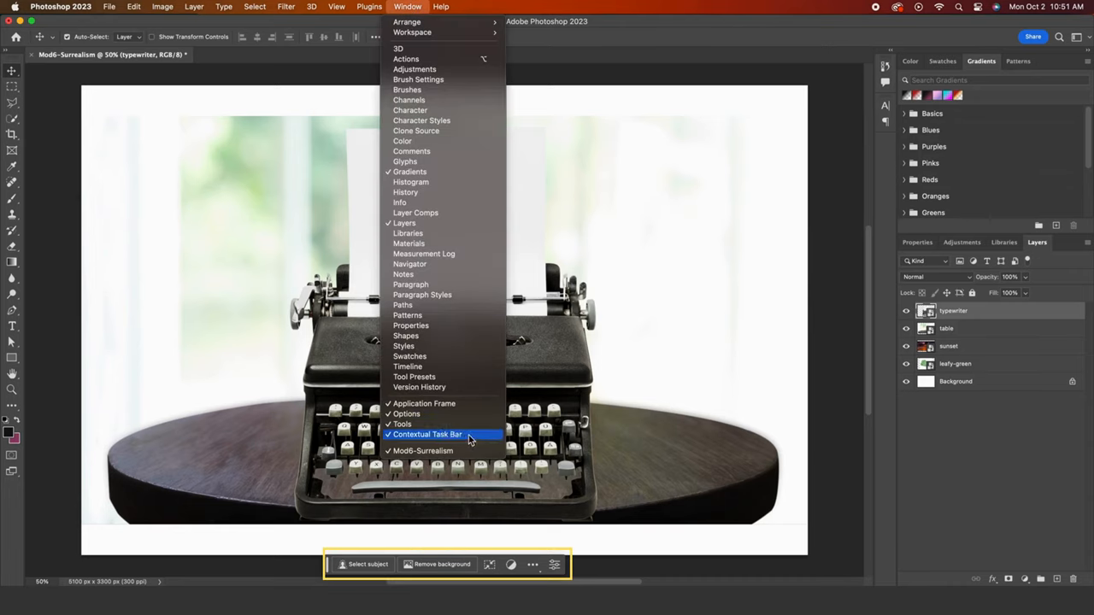
click(428, 434)
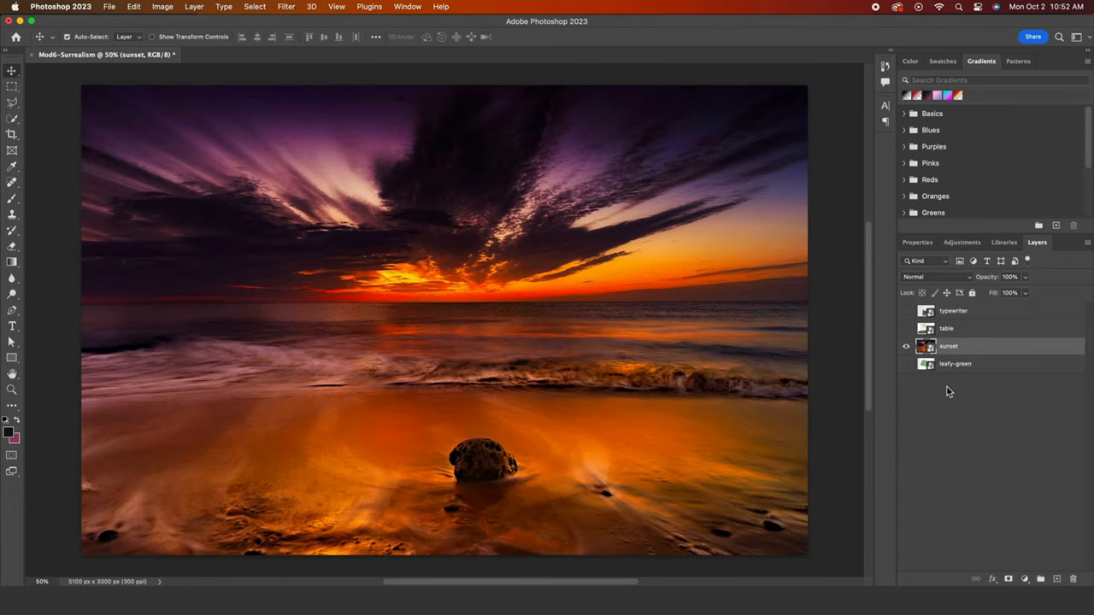
click(905, 328)
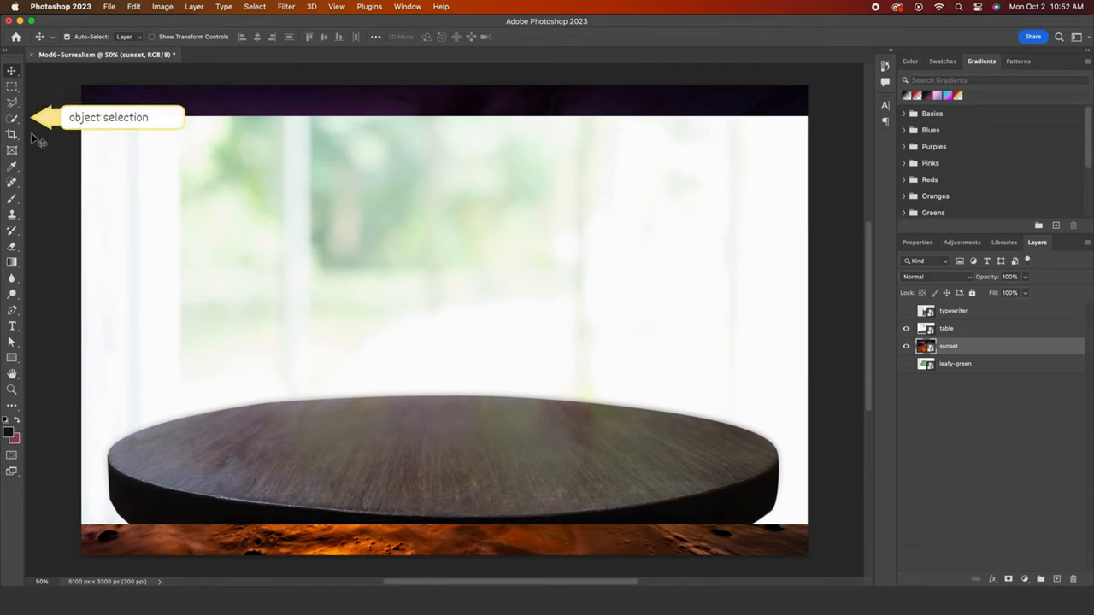
Mask the table layer with Object Selection and Select and Mask at Shift Edge -100%.
click(12, 132)
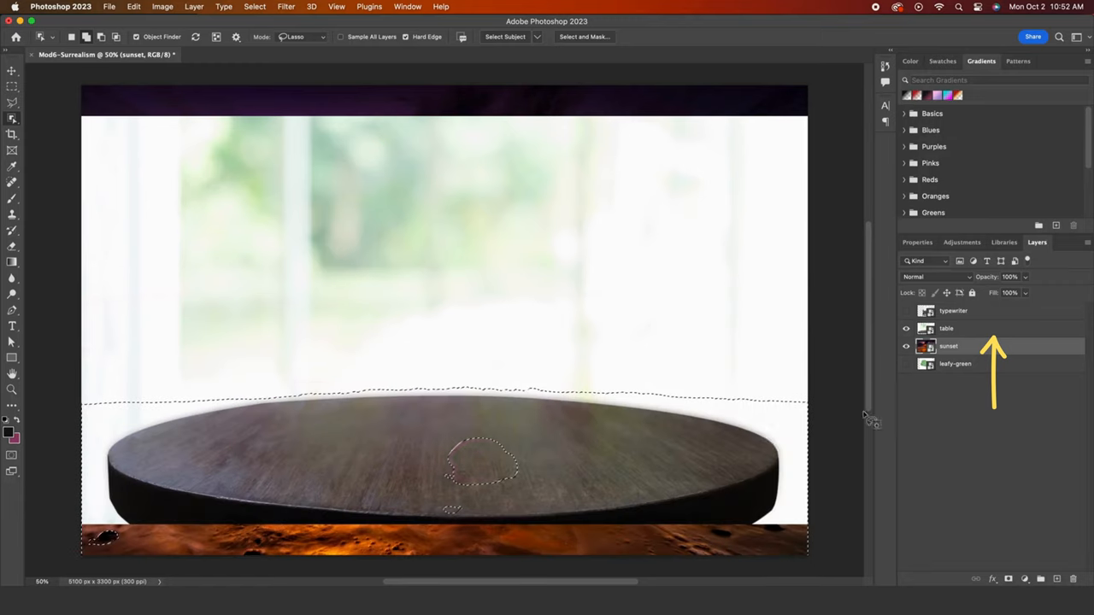
click(946, 328)
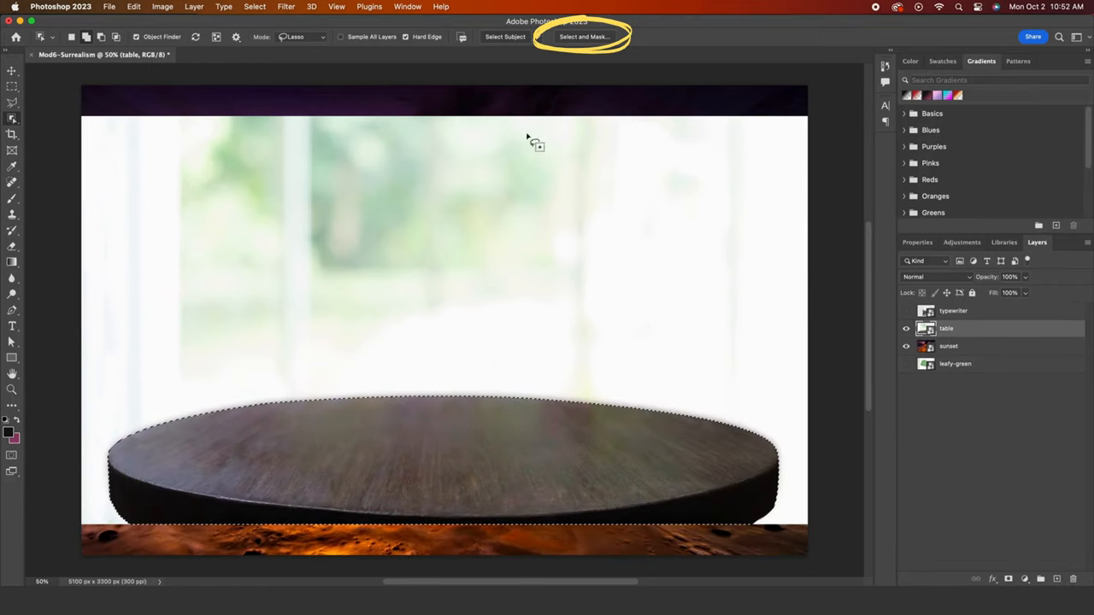
click(584, 35)
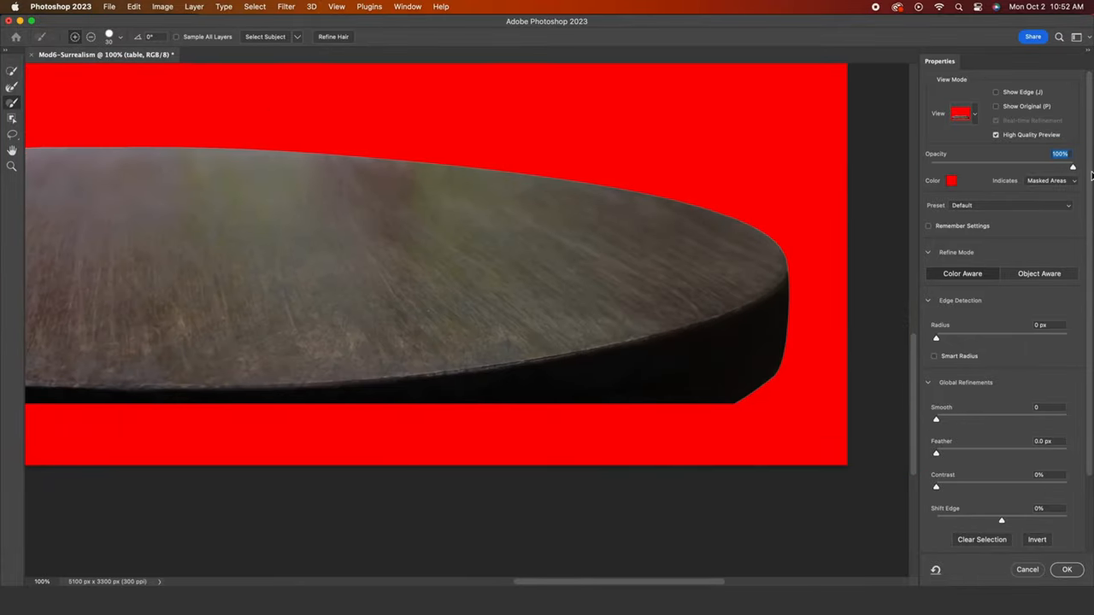
drag(1001, 519, 936, 519)
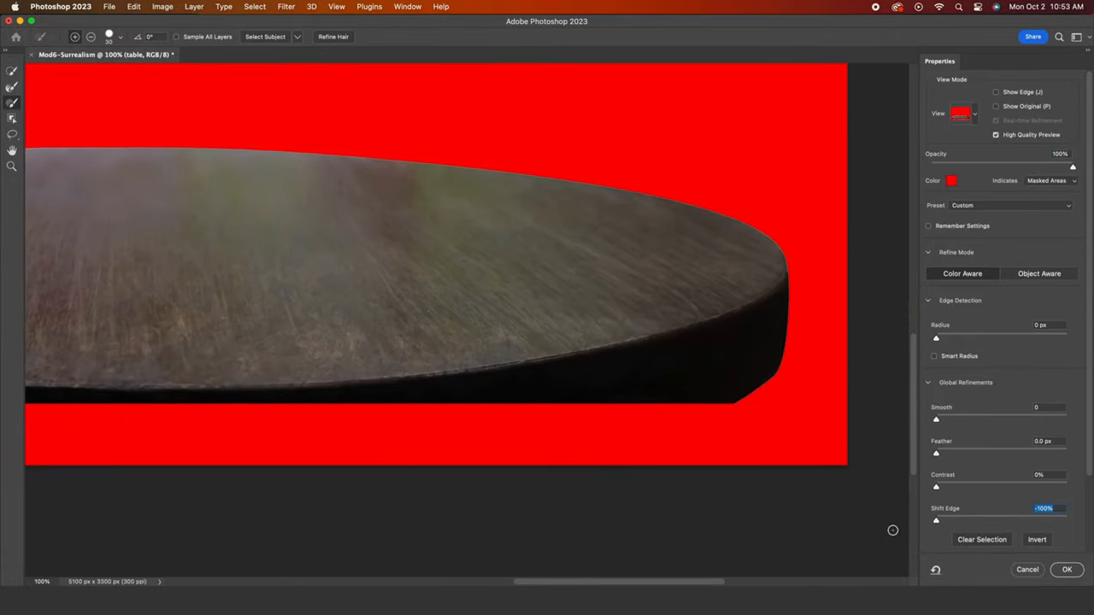
click(1066, 569)
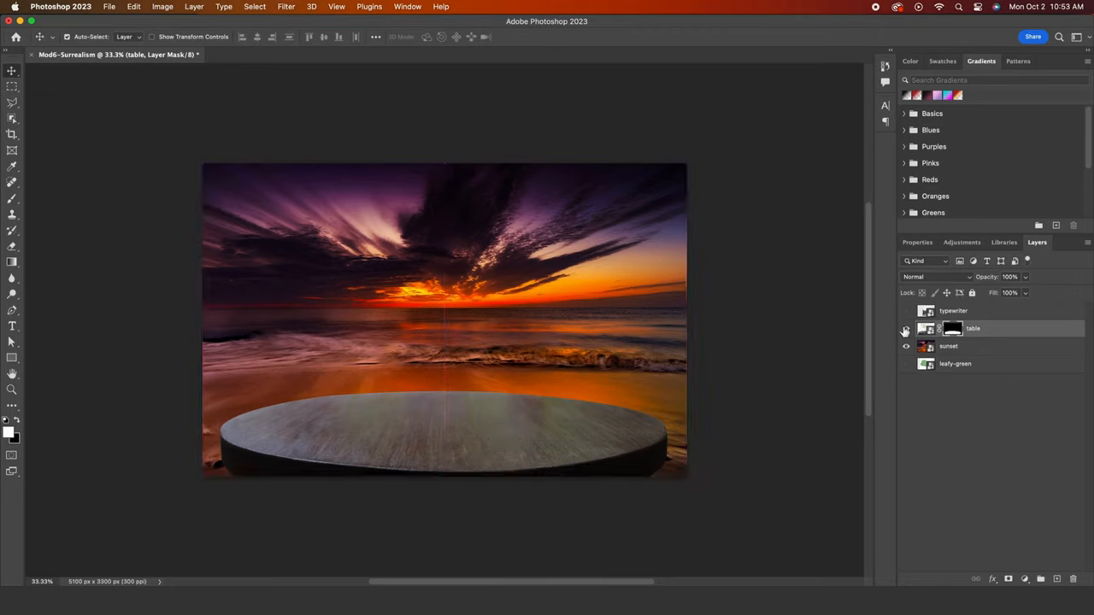
Show the typewriter, marquee the paper top, dismiss the smart-object warning, and rasterize the layer.
click(906, 310)
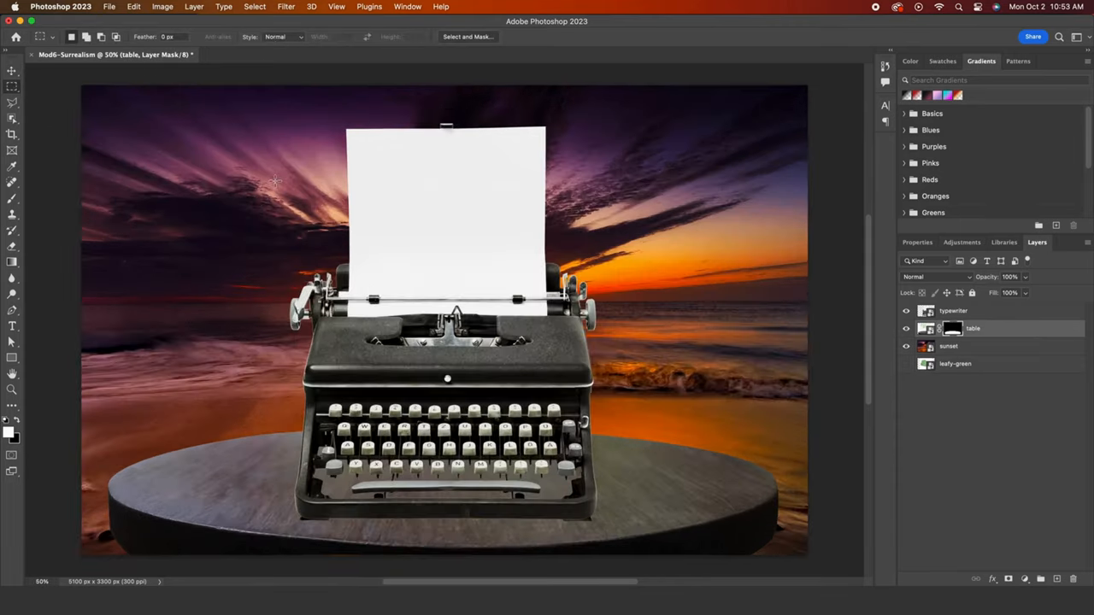
drag(318, 108, 611, 262)
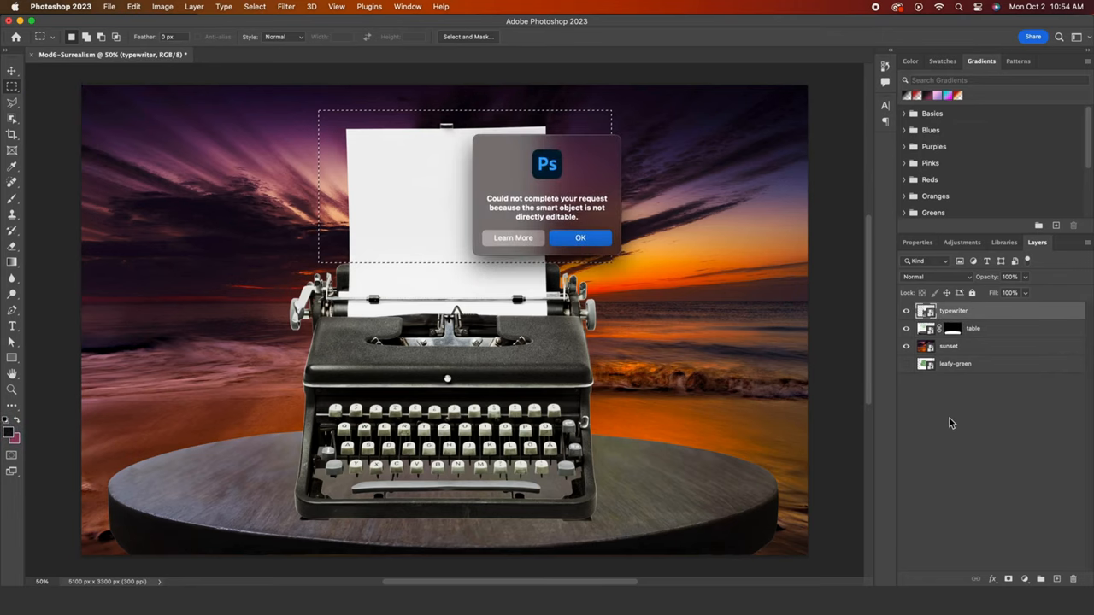
mouse_move(700, 296)
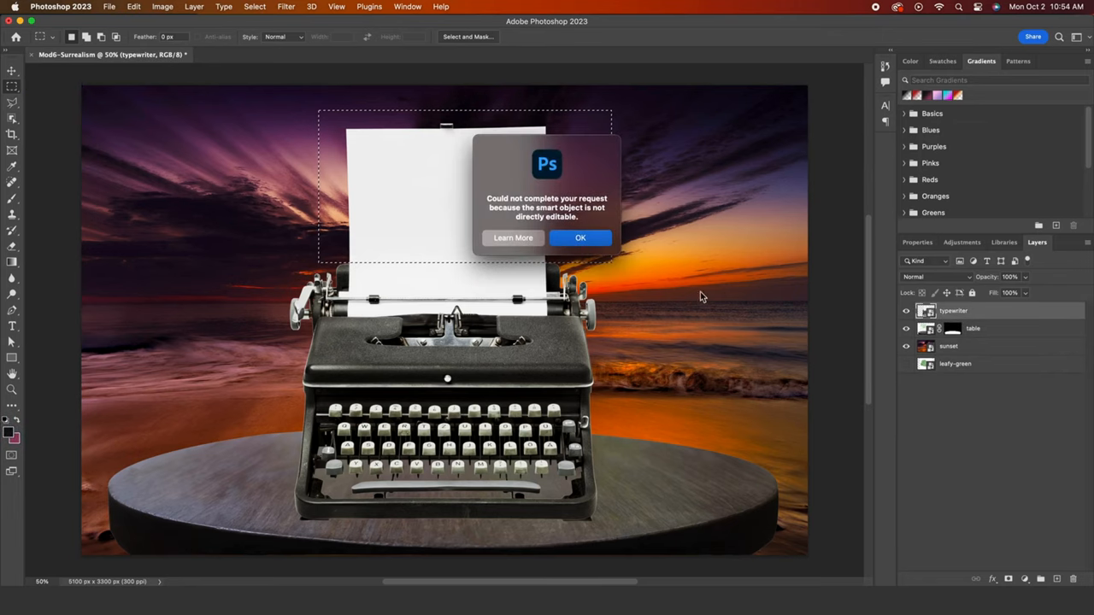
click(580, 238)
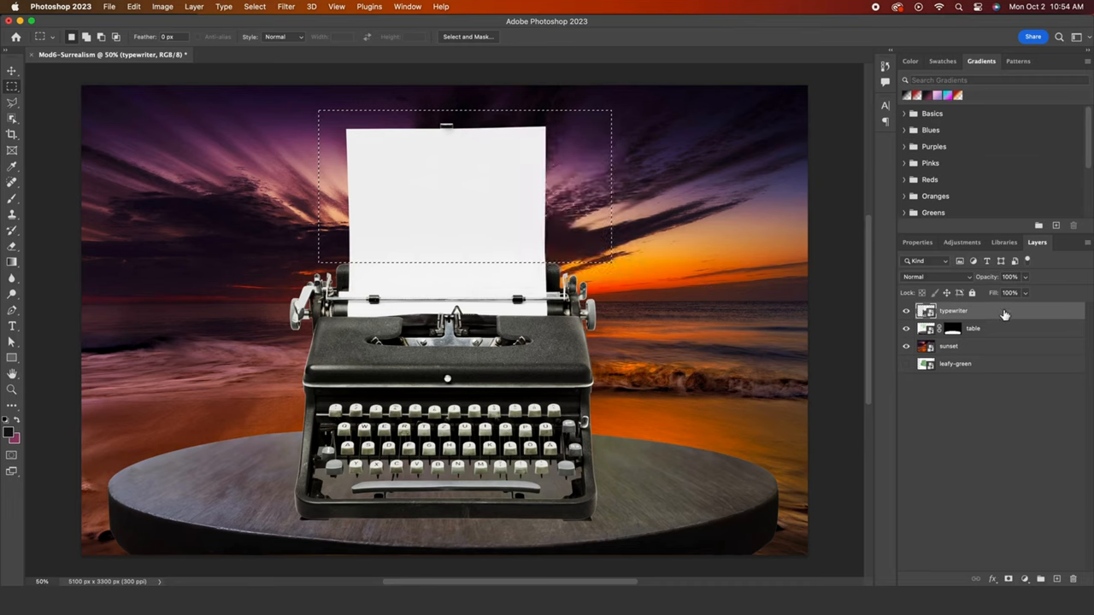
right_click(953, 310)
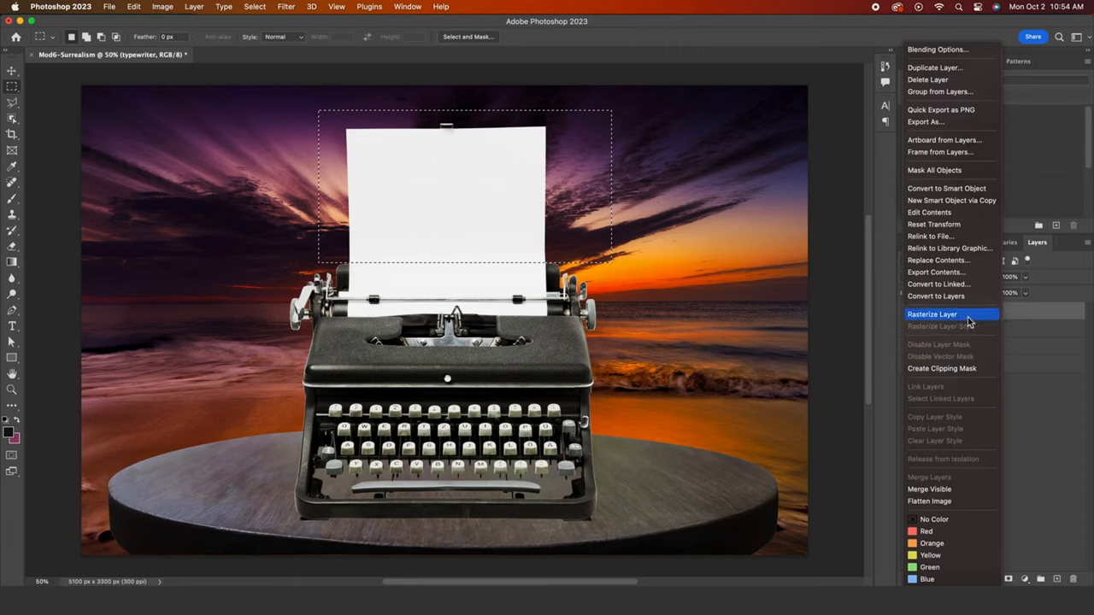
click(931, 314)
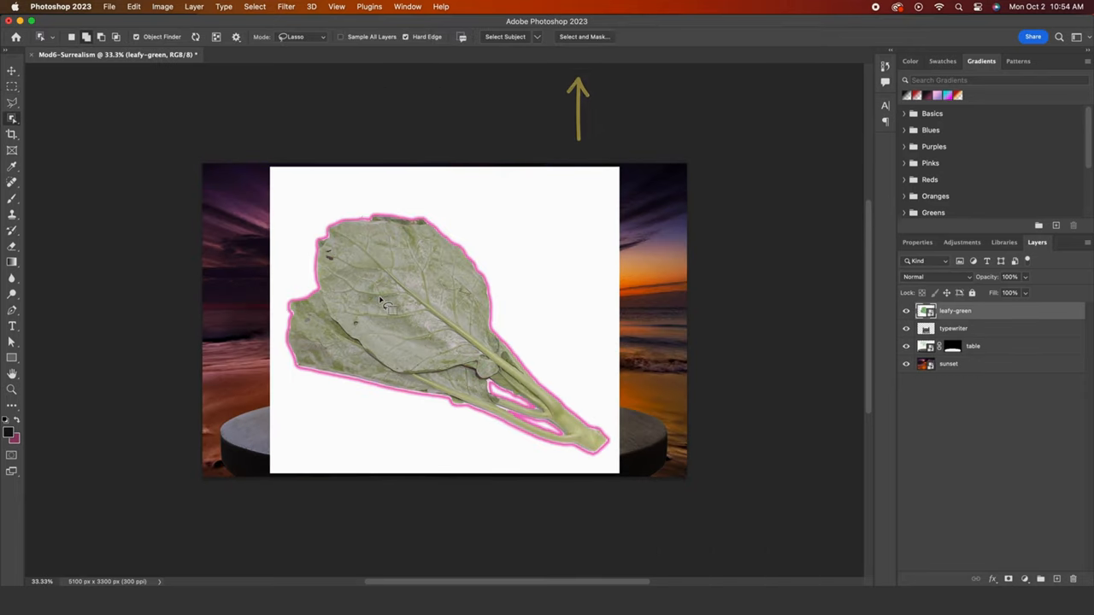
Mask the leaf at Shift Edge -100%, brushing stray background off its lower edge.
click(585, 36)
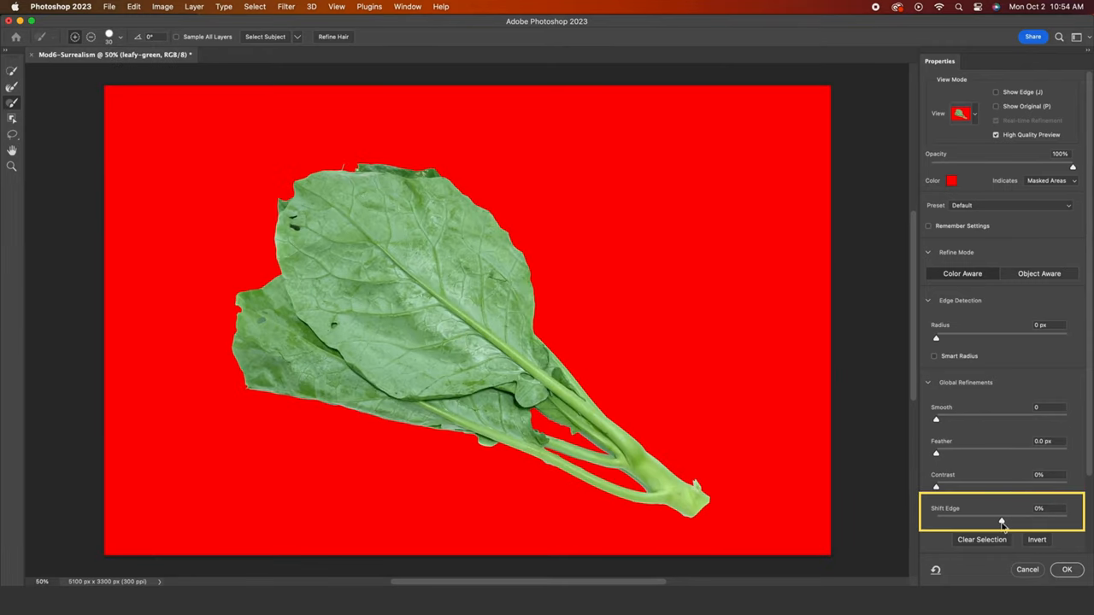
drag(1001, 520, 936, 520)
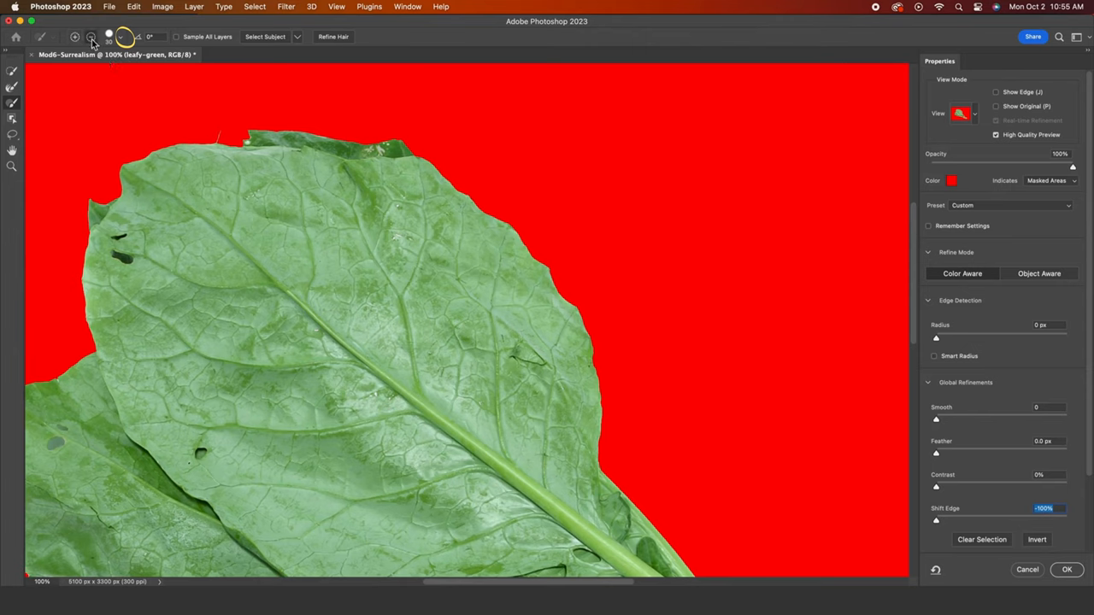
click(122, 36)
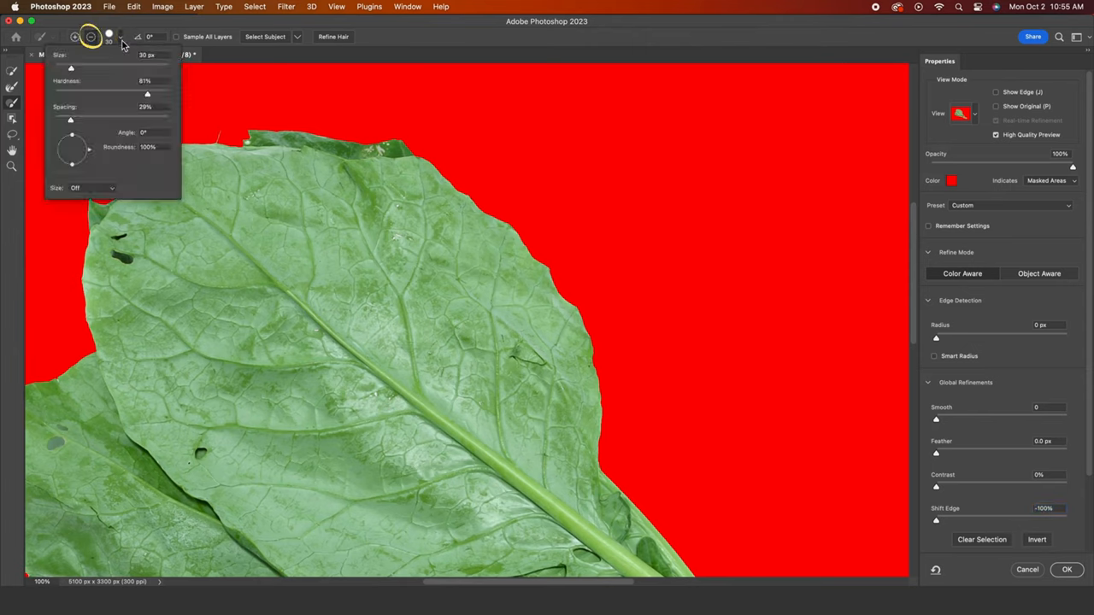
click(256, 197)
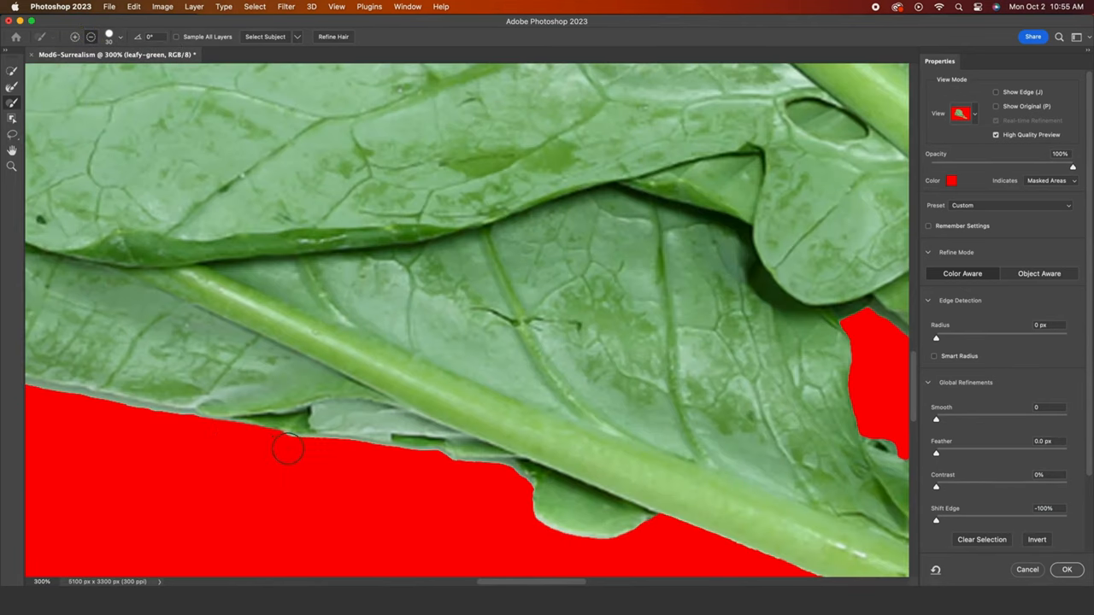
drag(287, 448, 525, 513)
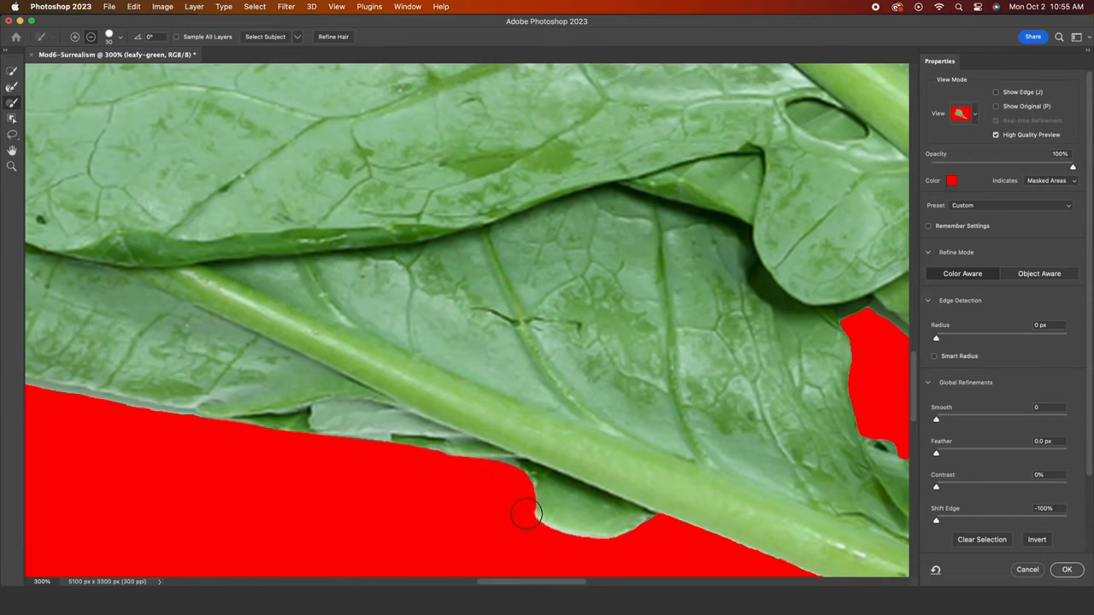
drag(526, 513, 633, 551)
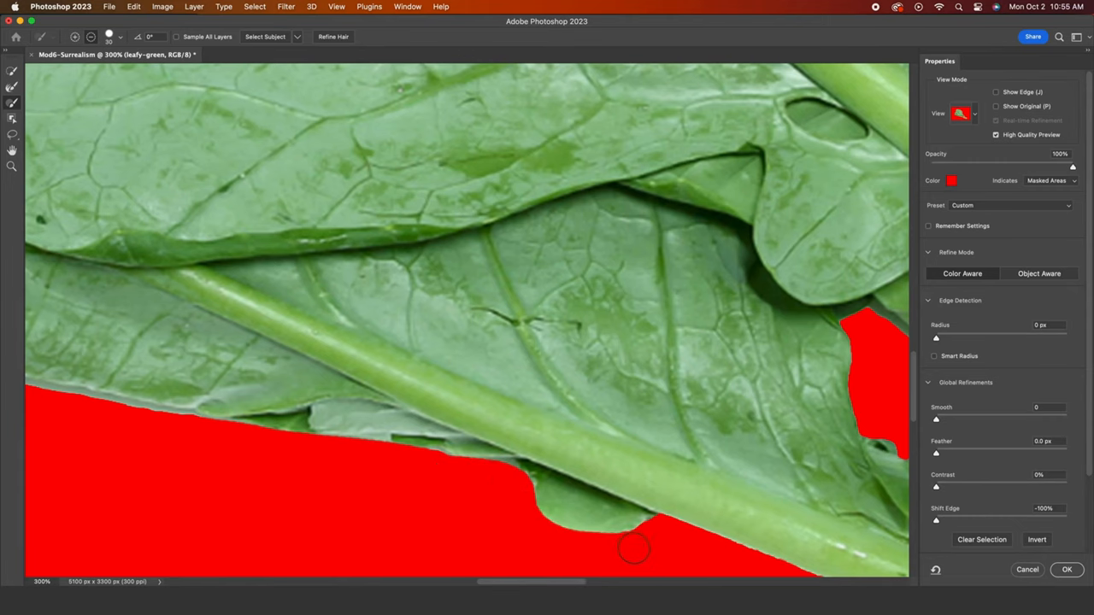
click(1066, 569)
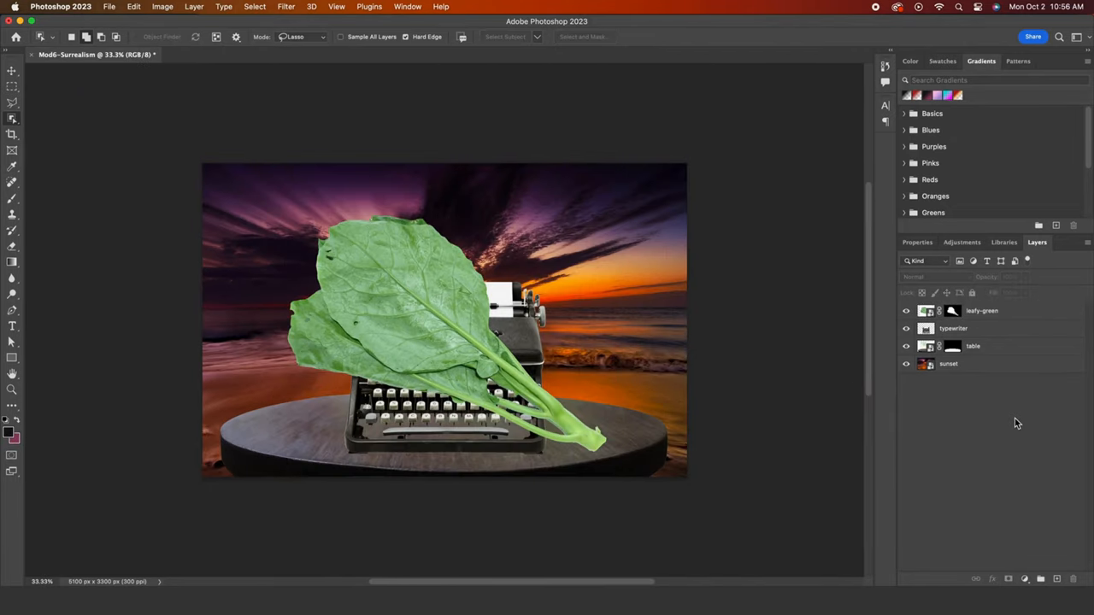
Scale and rotate the leaf upright above the typewriter paper, then commit.
key(cmd+t)
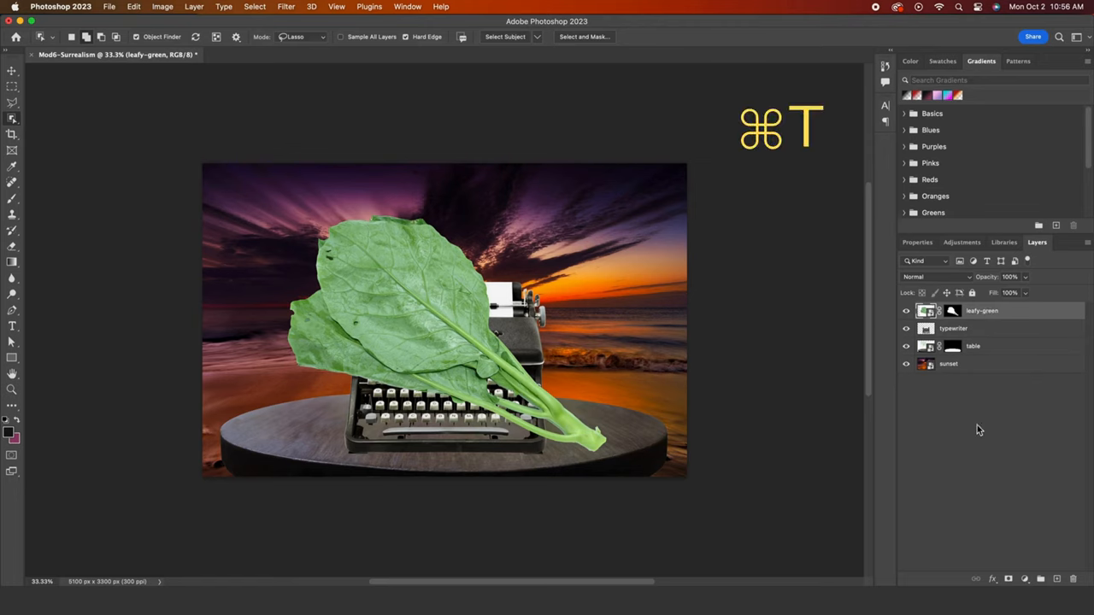
key(cmd+t)
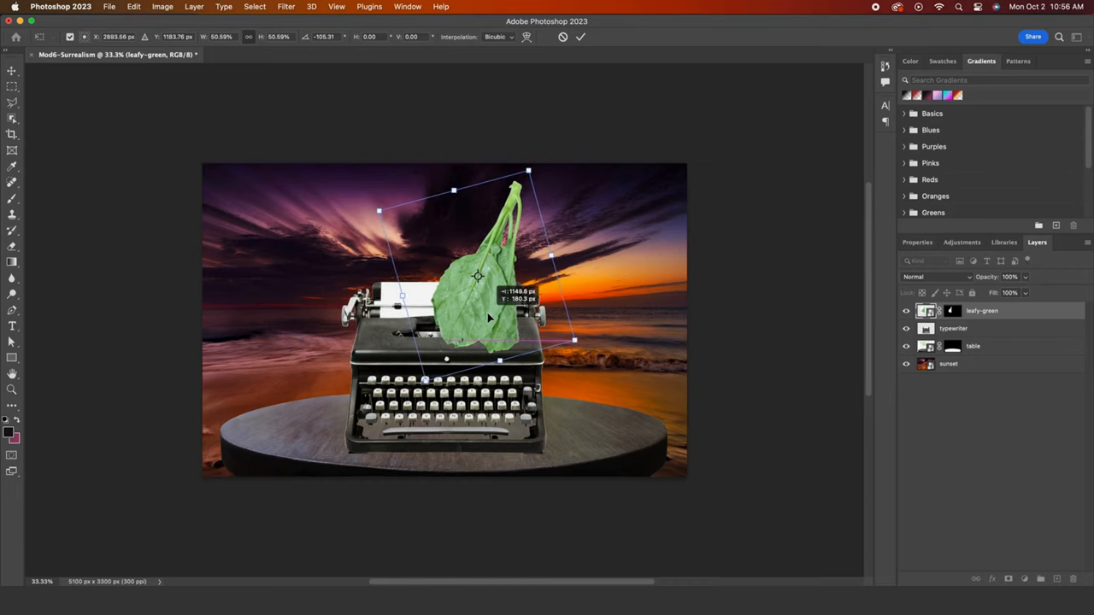
click(904, 310)
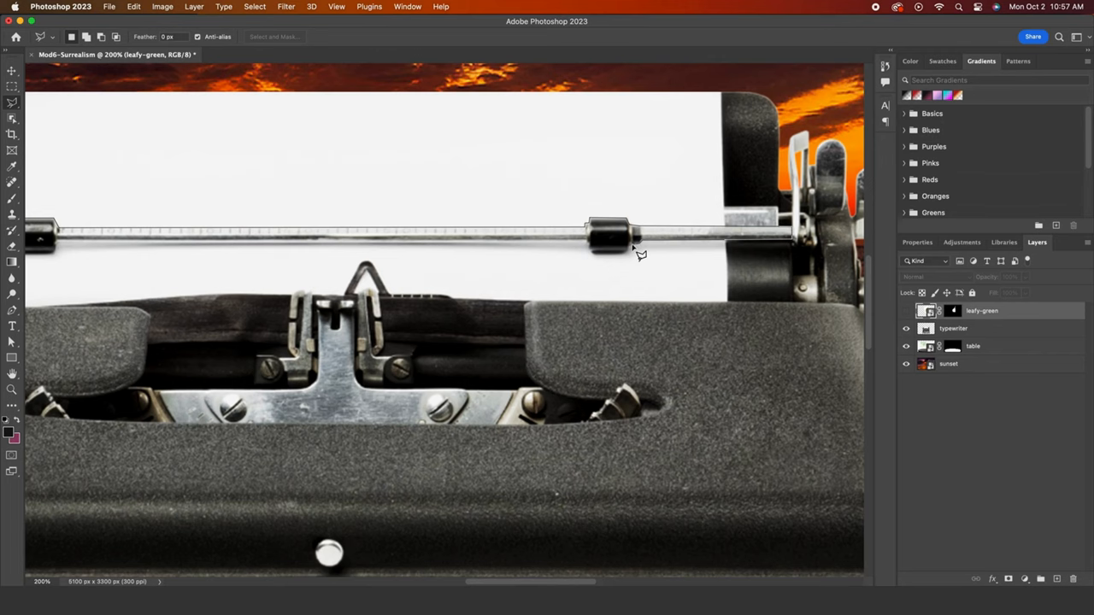
mouse_move(598, 256)
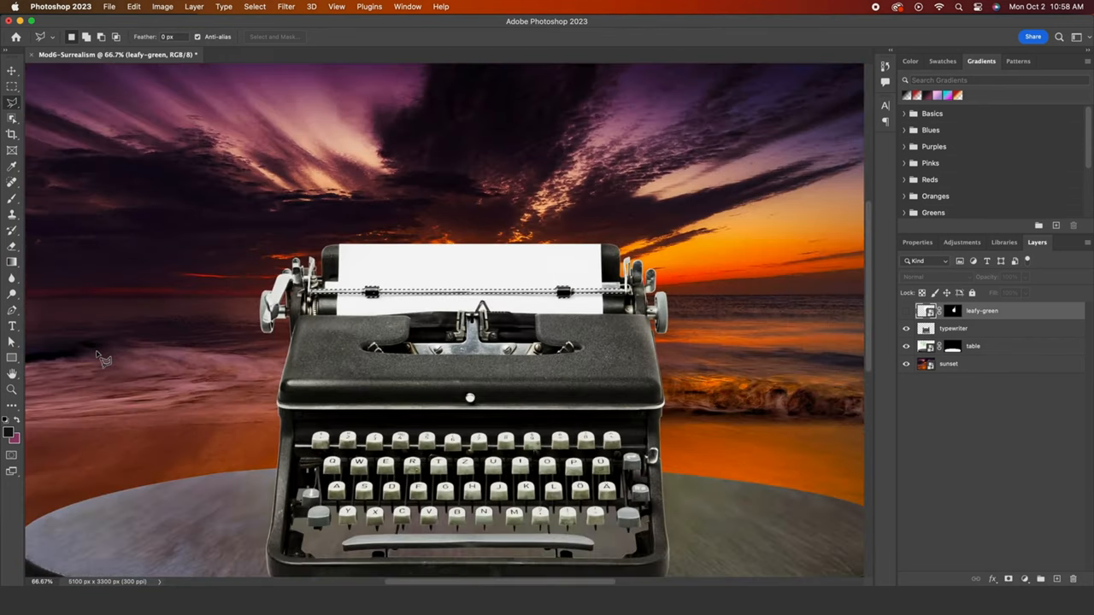
mouse_move(622, 346)
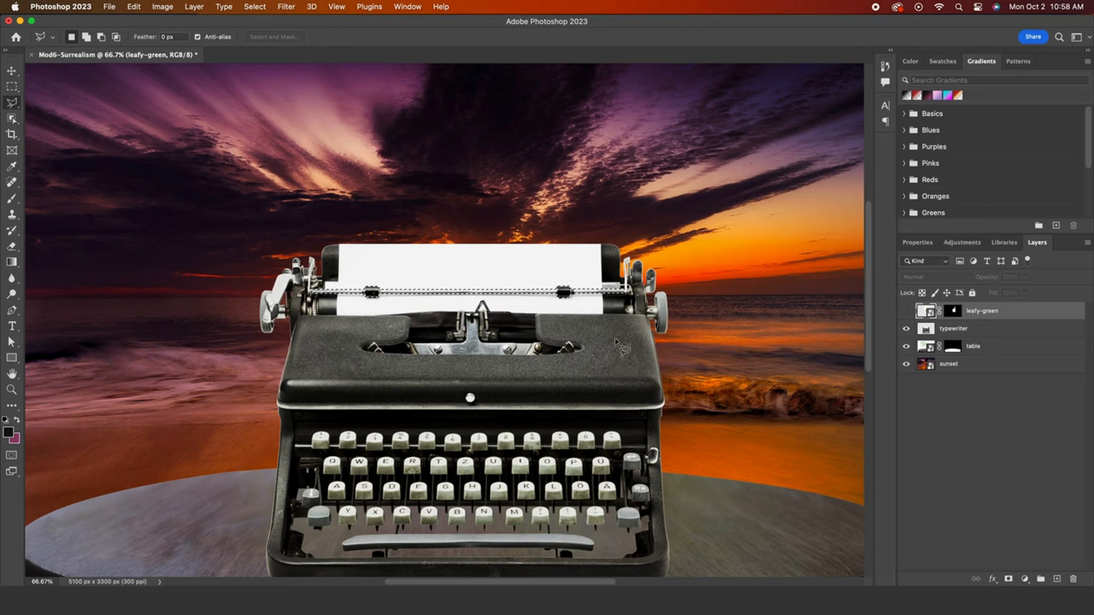
Close the Polygonal Lasso outline around the typewriter's roller bar.
click(953, 328)
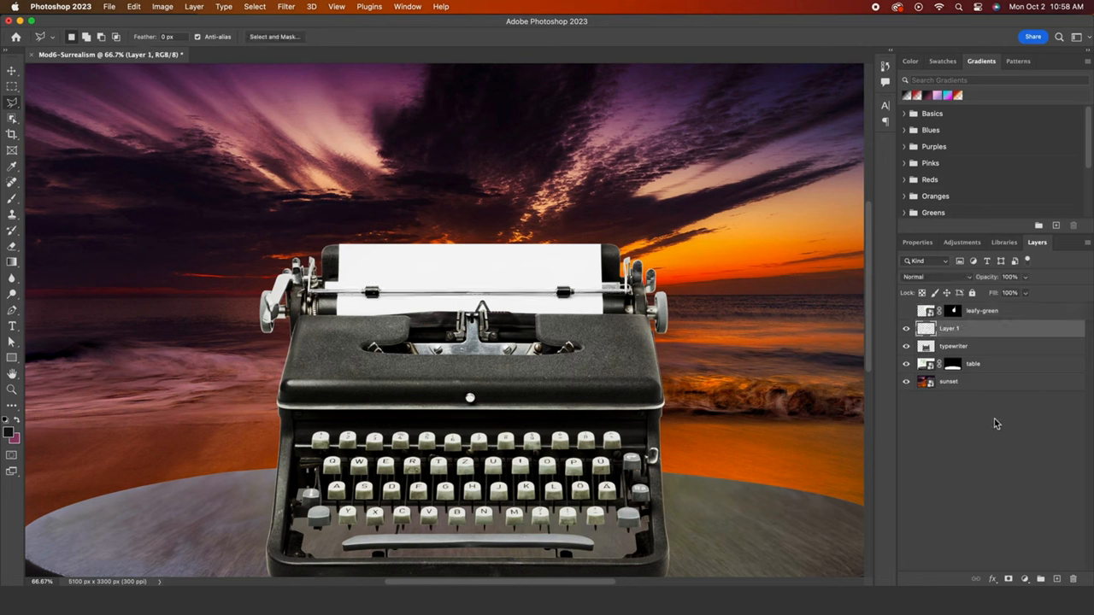
Copy the roller bar selection onto a new layer with Cmd+J.
key(cmd+j)
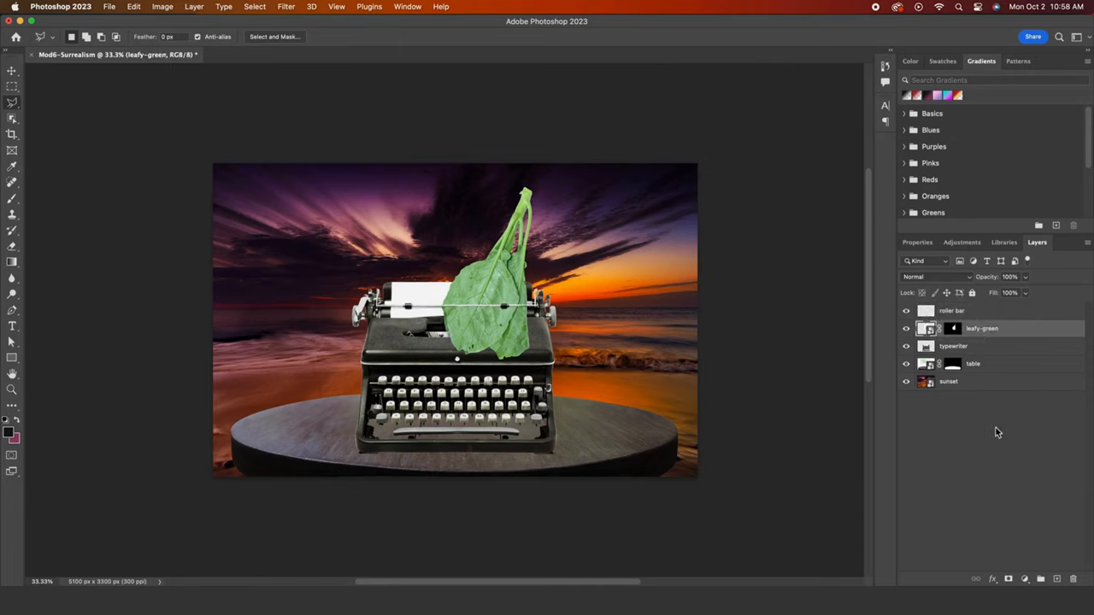
mouse_move(581, 350)
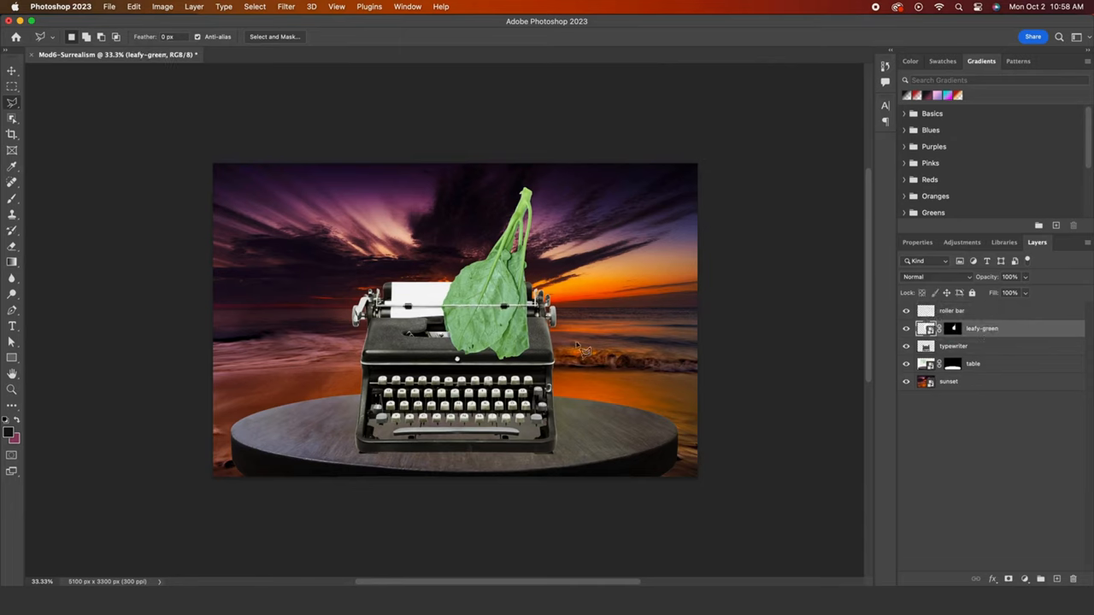
mouse_move(684, 389)
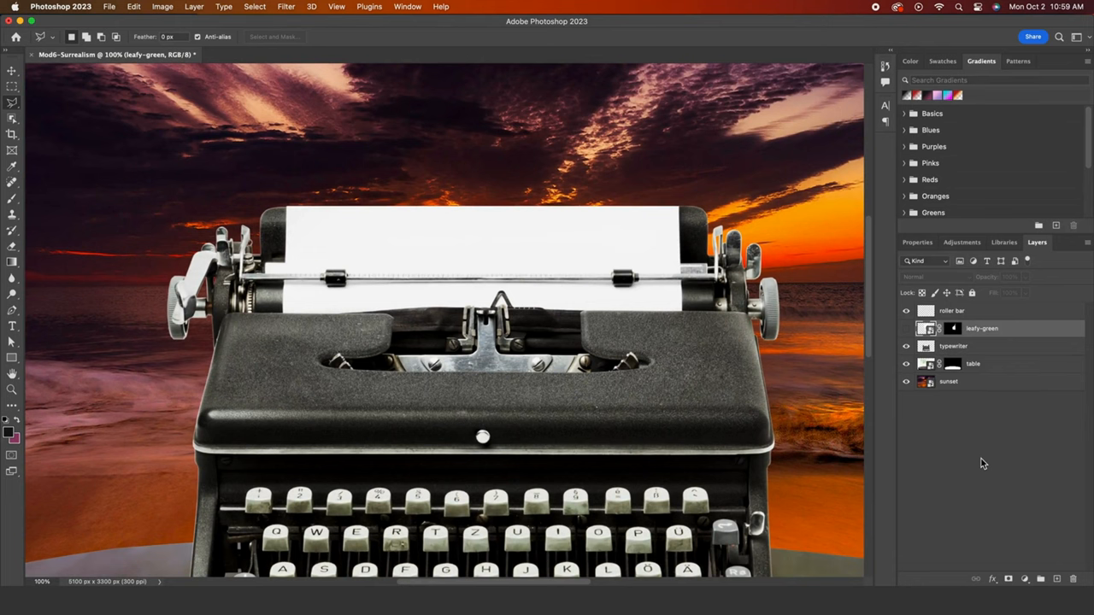
Target the typewriter layer in the Layers panel.
click(953, 346)
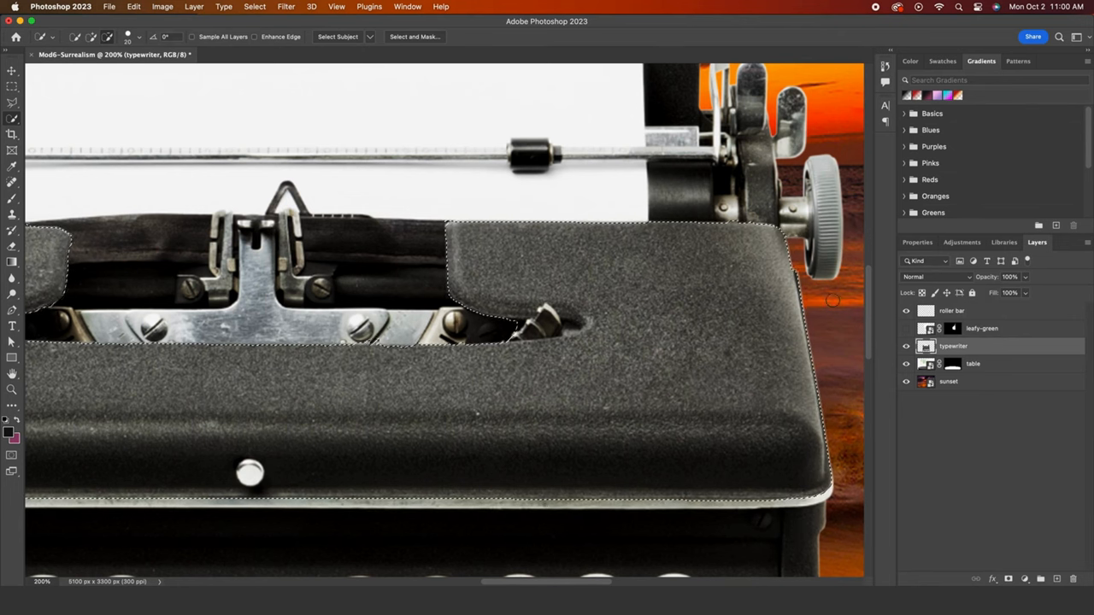
mouse_move(761, 217)
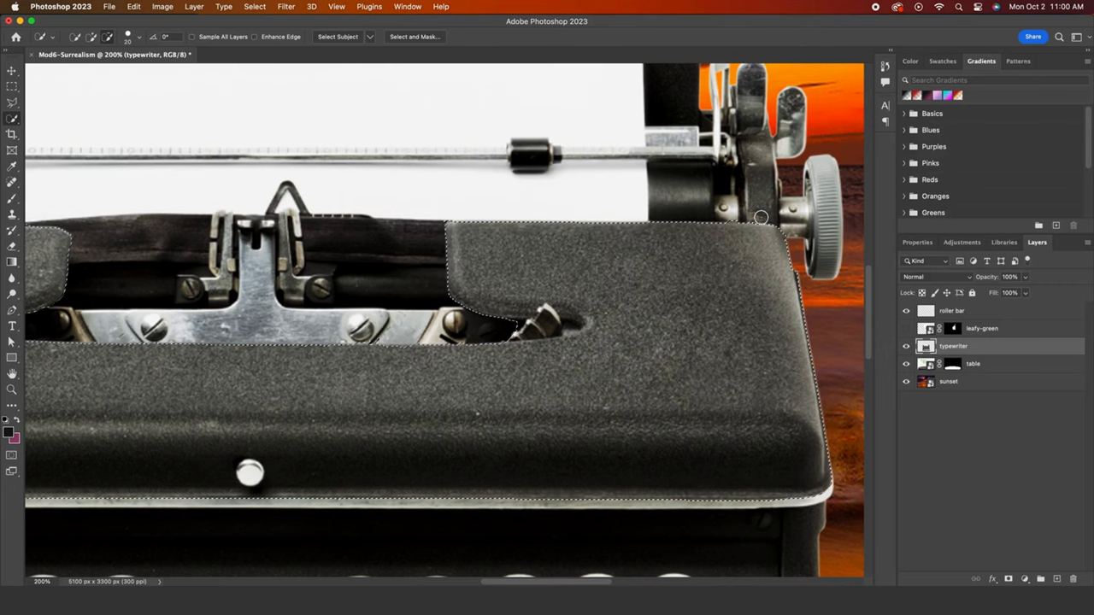
Copy the selected cover plate to its own layer and pick the Eraser for cleanup.
key(cmd+j)
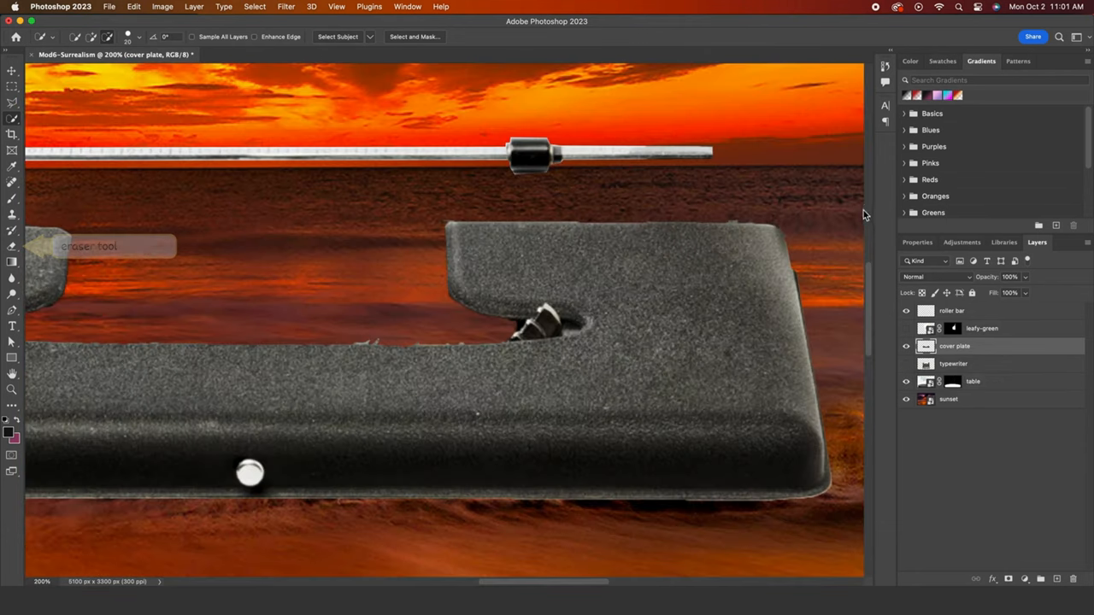
click(12, 246)
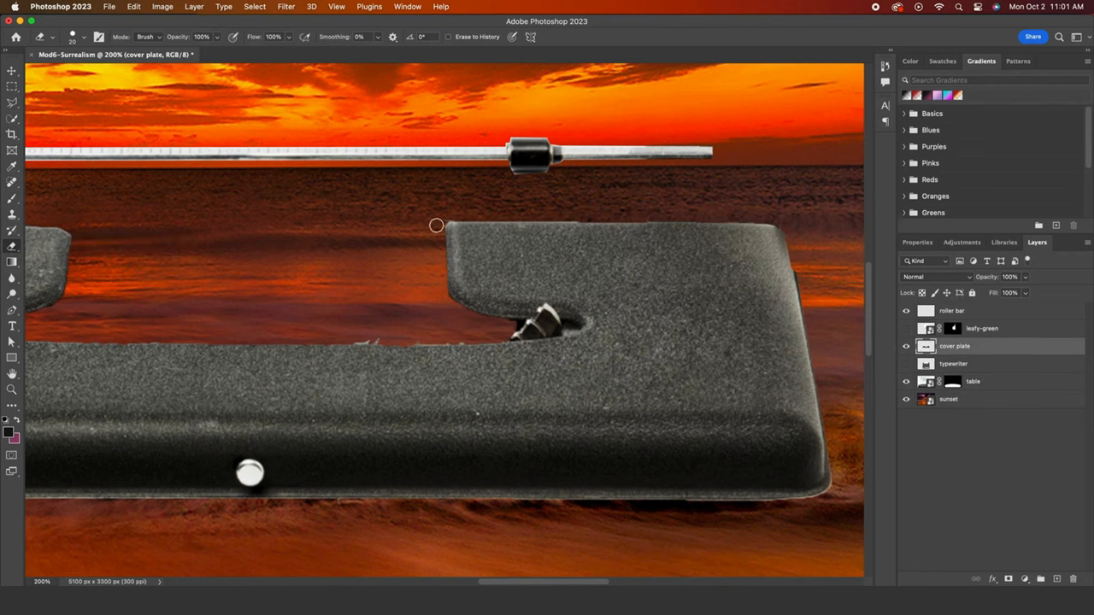
mouse_move(418, 341)
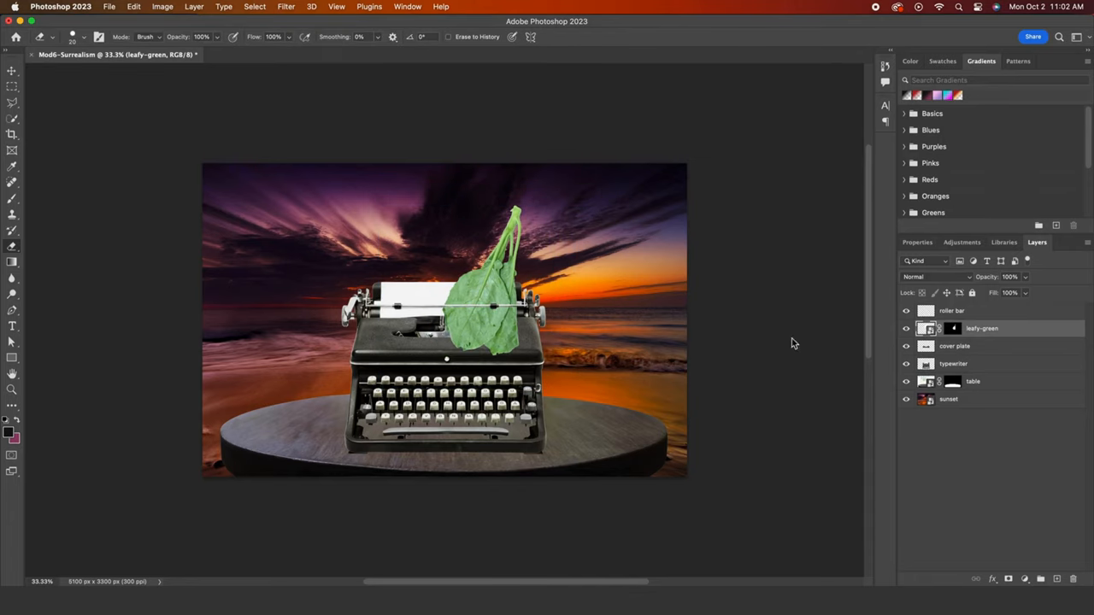
Apply Color Balance to the leafy-green layer, shifting midtone Cyan–Red to +53.
click(163, 7)
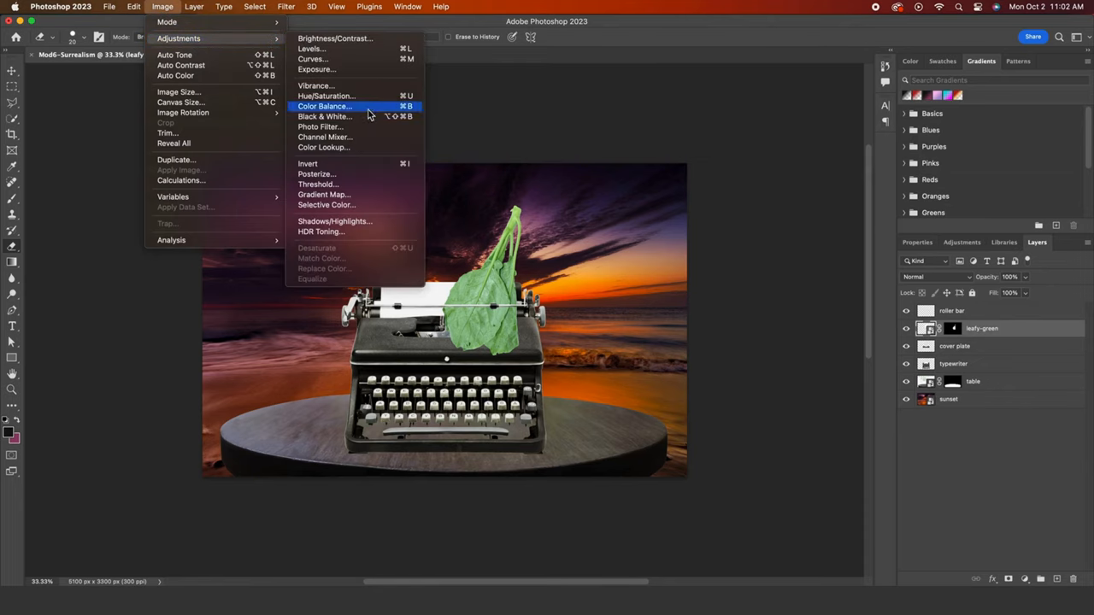
click(323, 106)
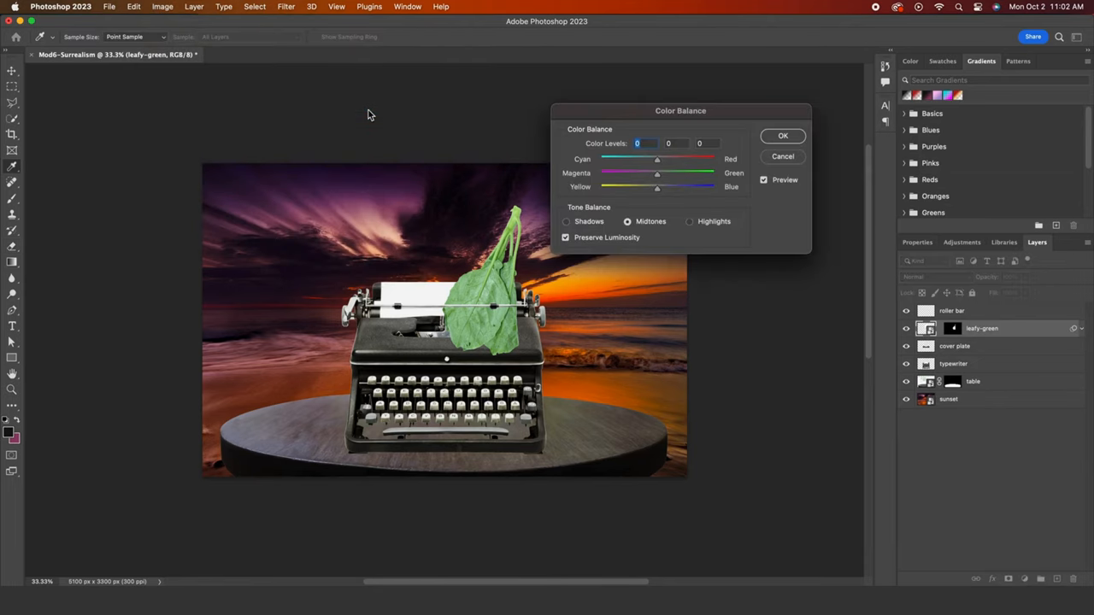
mouse_move(645, 183)
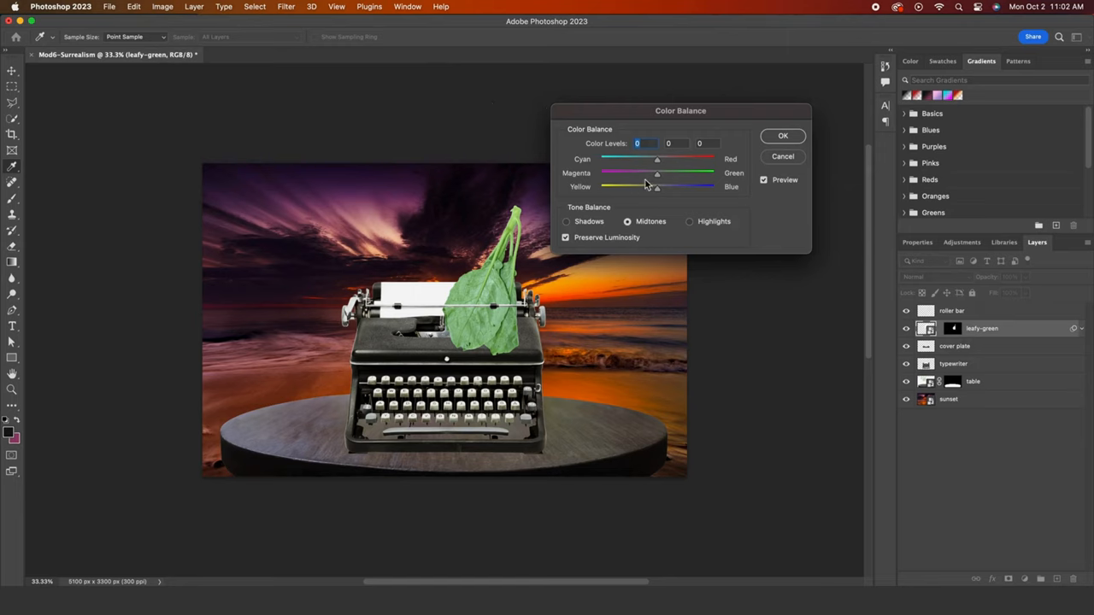
drag(656, 160, 675, 160)
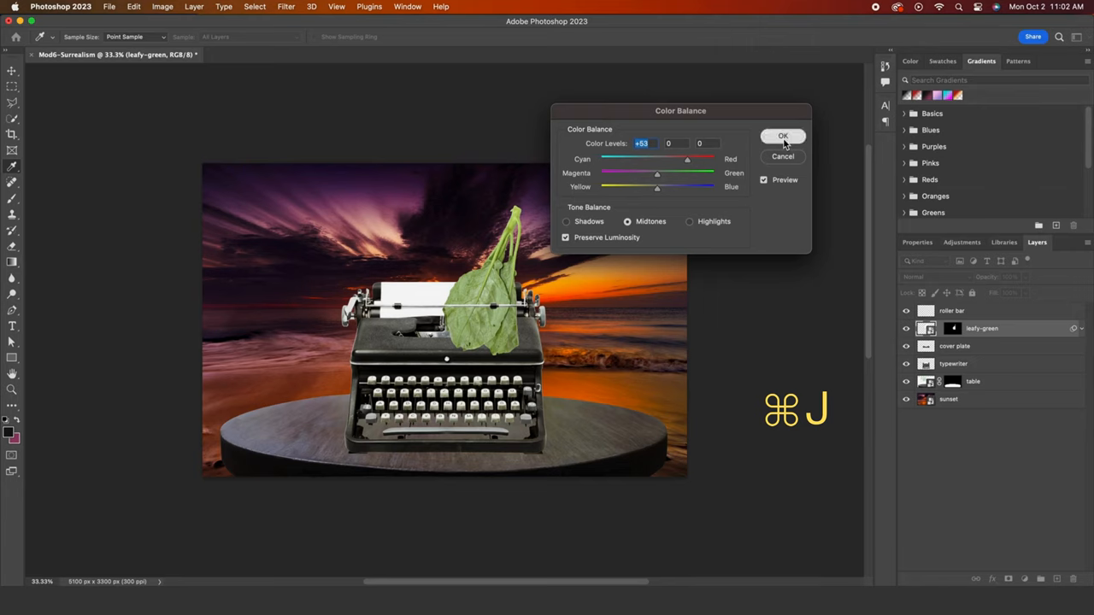
Commit the +53 red Color Balance and permanently dismiss the smart-filter warning.
click(782, 135)
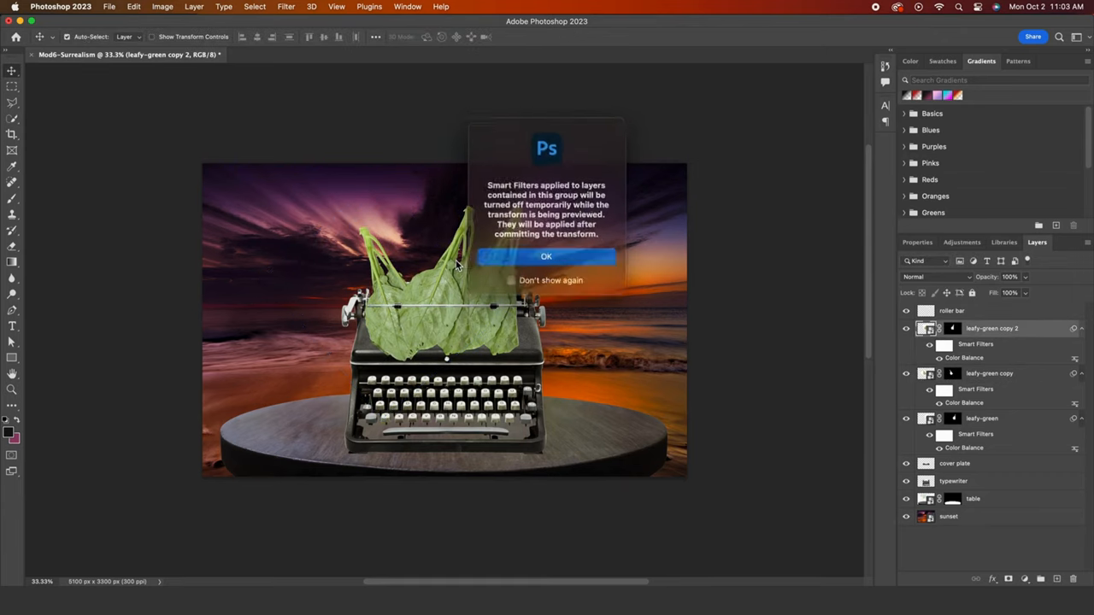
click(514, 275)
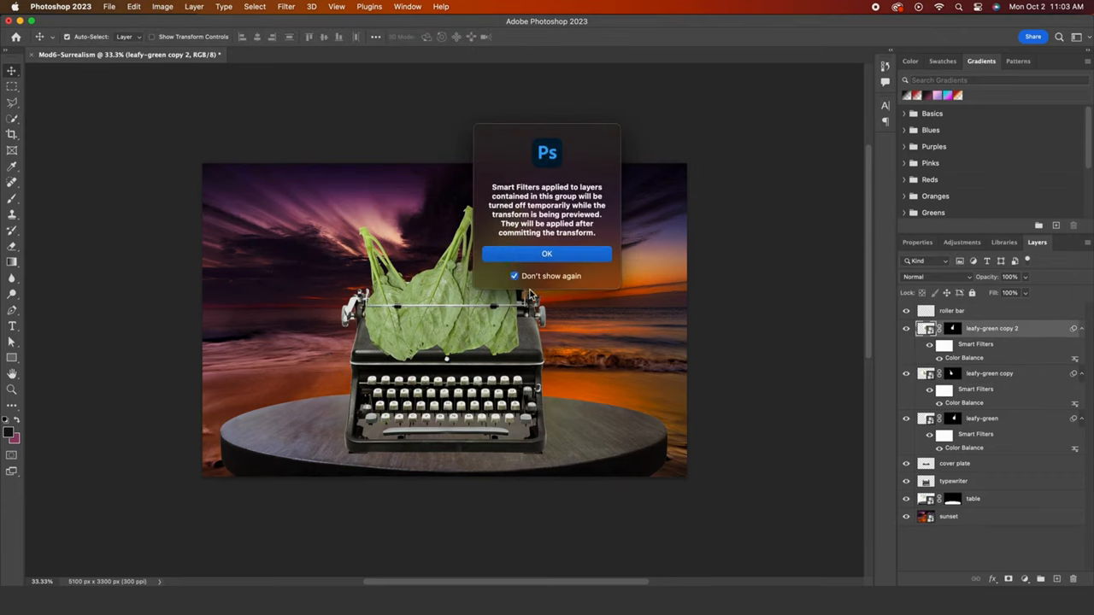
click(546, 253)
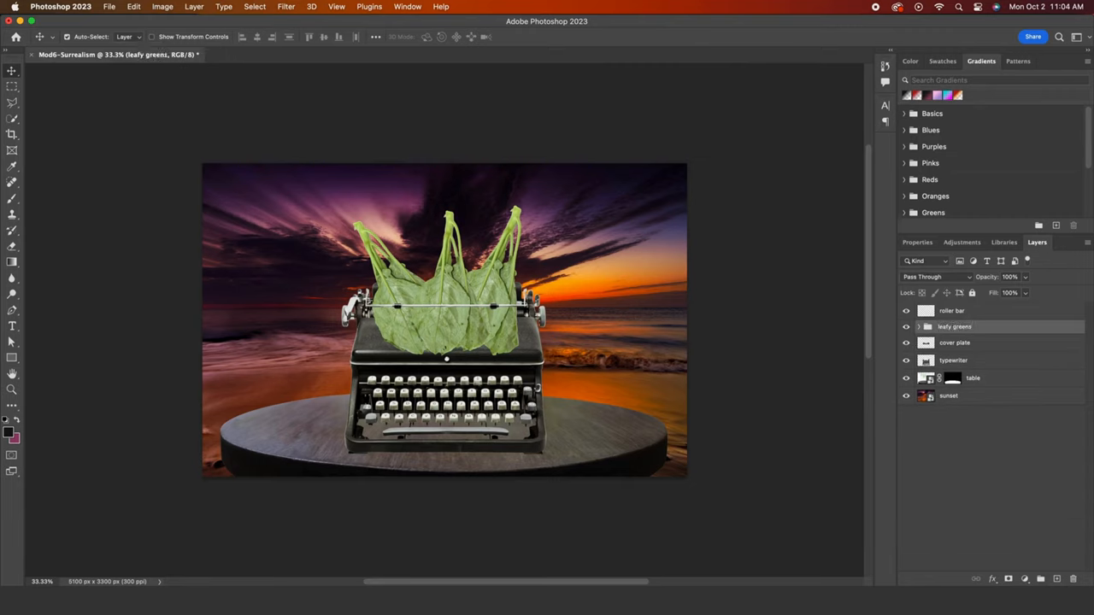
Tint the table layer with Color Balance: Cyan–Red +40, Magenta–Green -42.
click(972, 378)
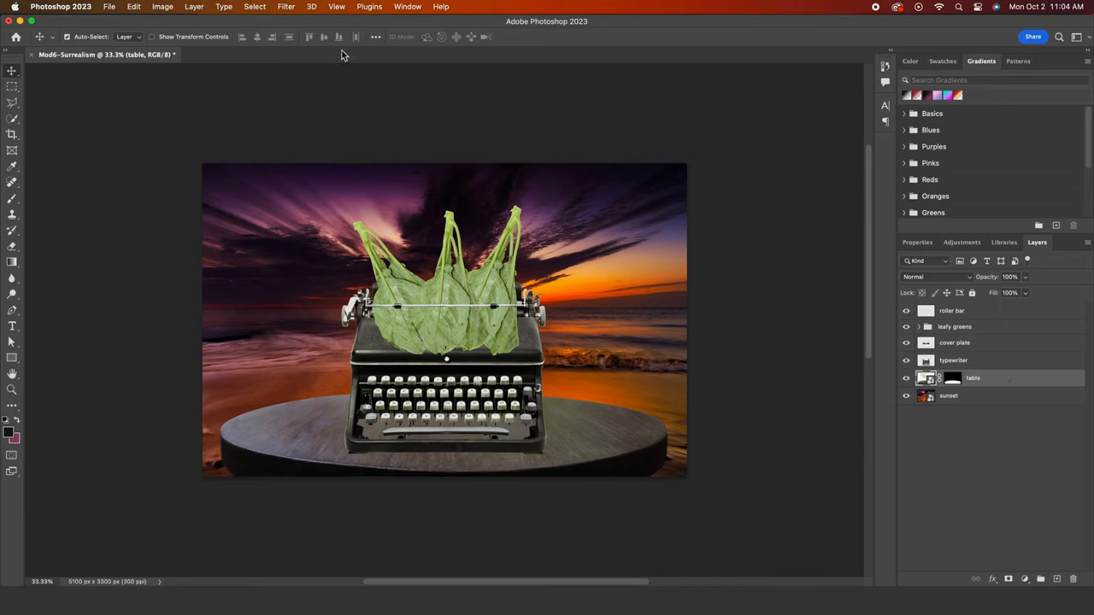
click(162, 6)
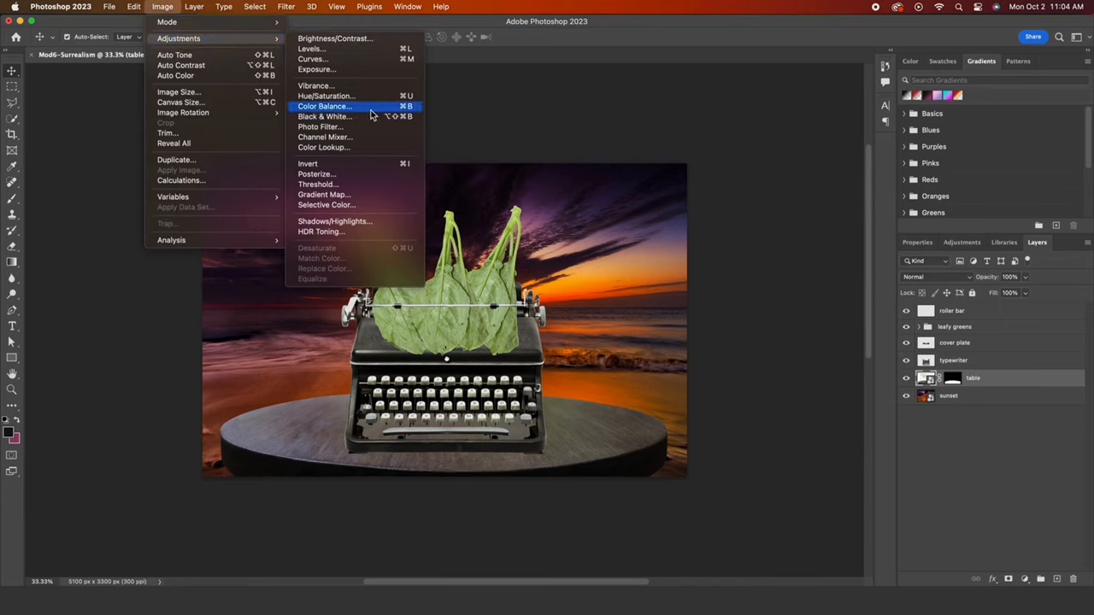
click(323, 106)
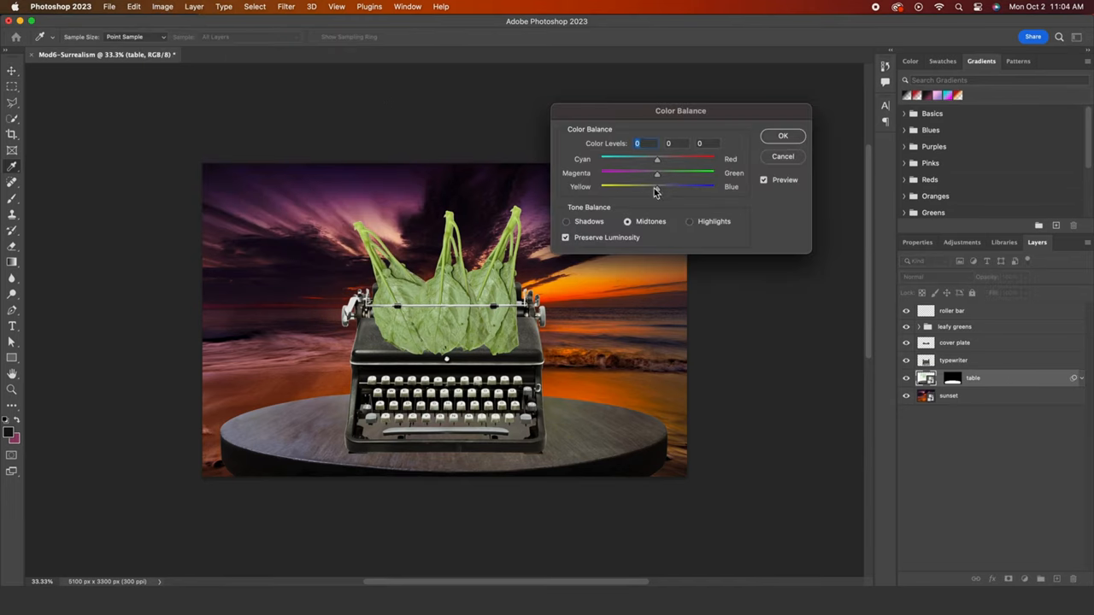
drag(656, 159, 684, 159)
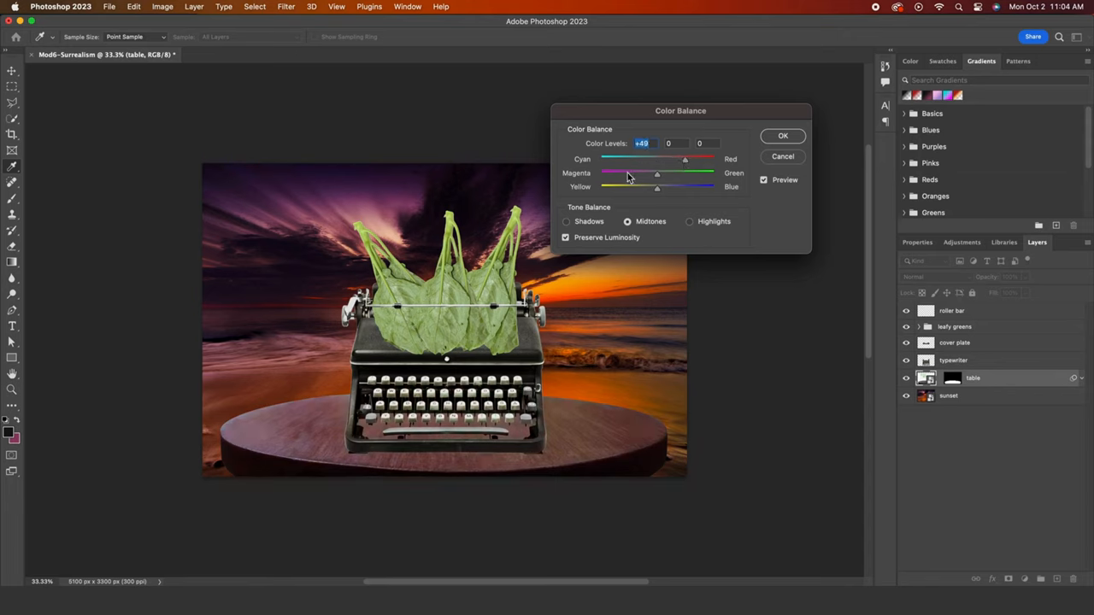
drag(656, 172, 630, 173)
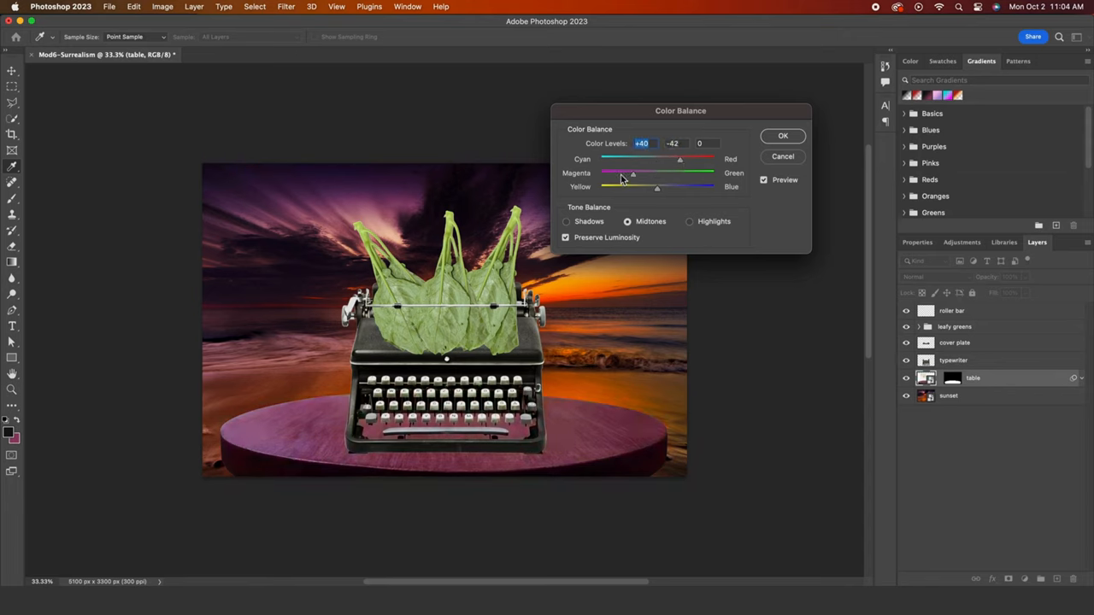
click(781, 136)
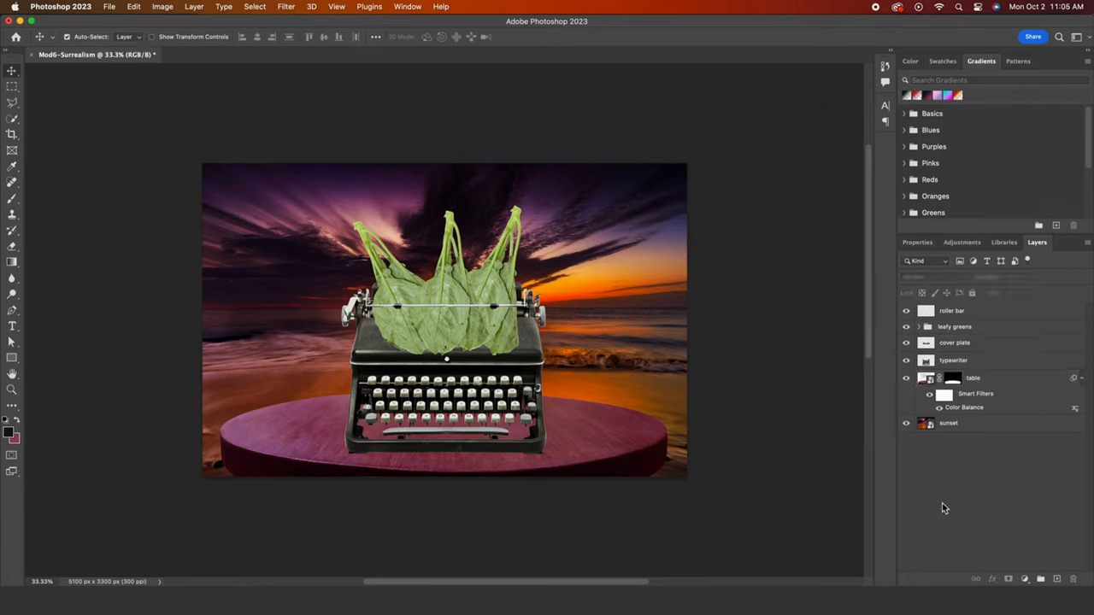
Add a typewriter drop shadow: opacity 58%, angle 87°, distance 61 px, spread 16%, size 38 px.
click(972, 377)
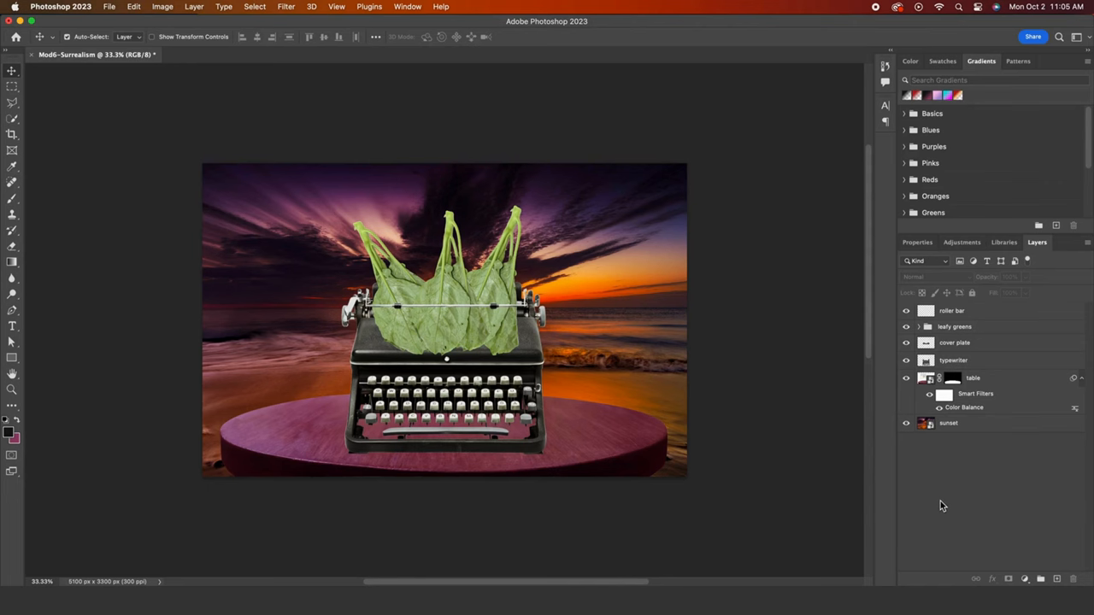
key(cmd+plus)
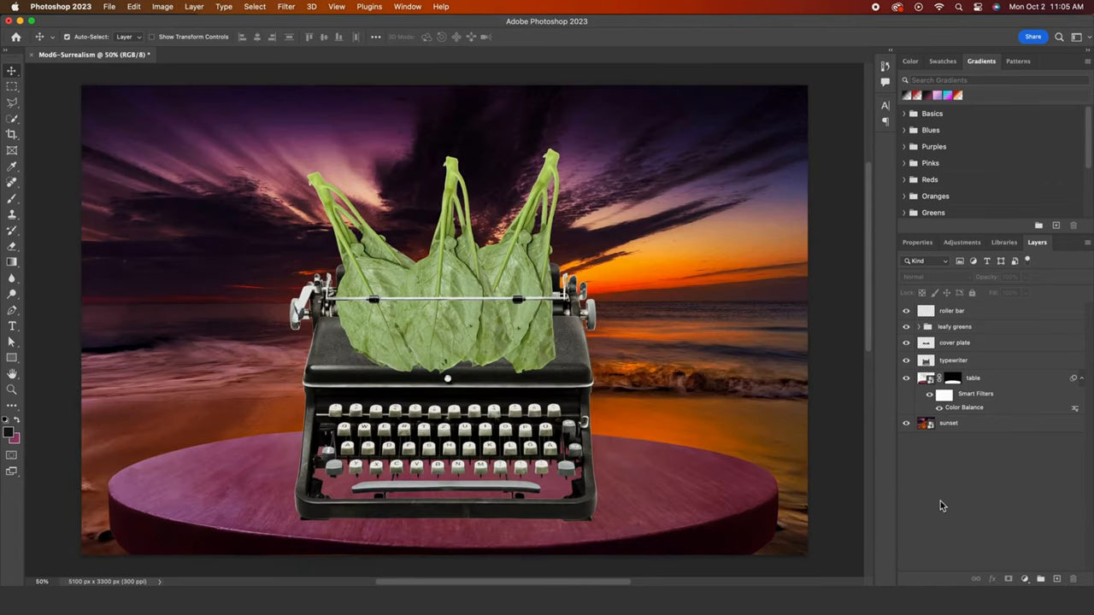
mouse_move(1006, 361)
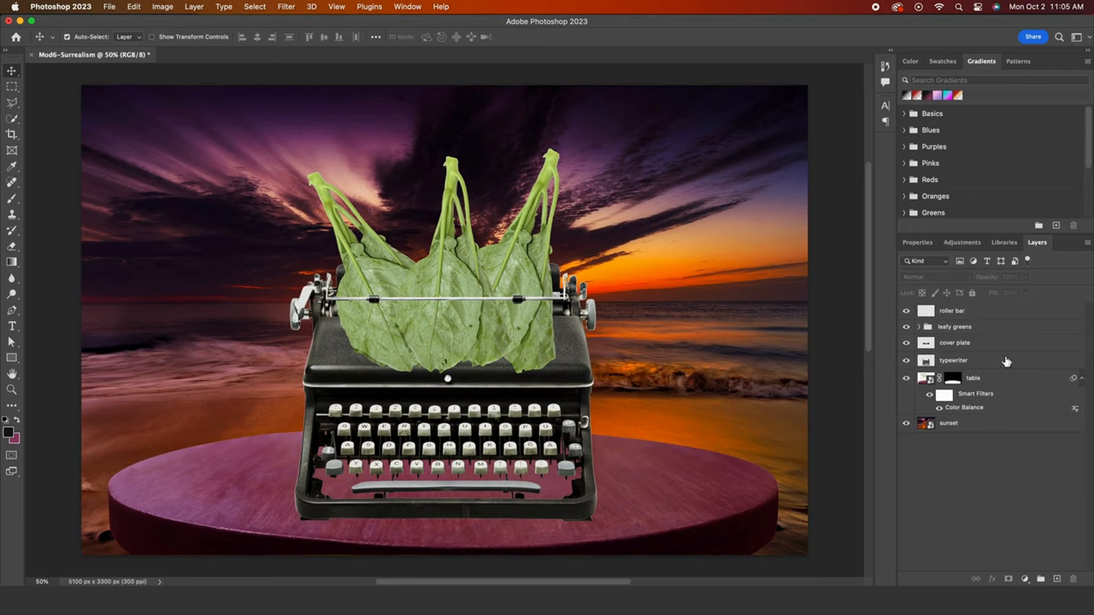
click(953, 360)
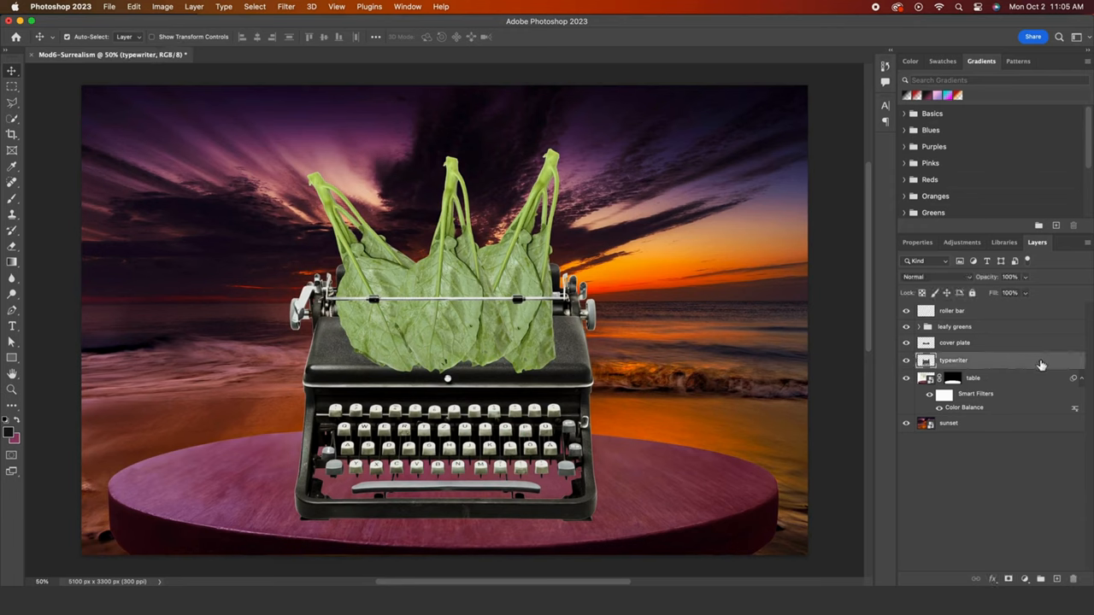
double_click(953, 360)
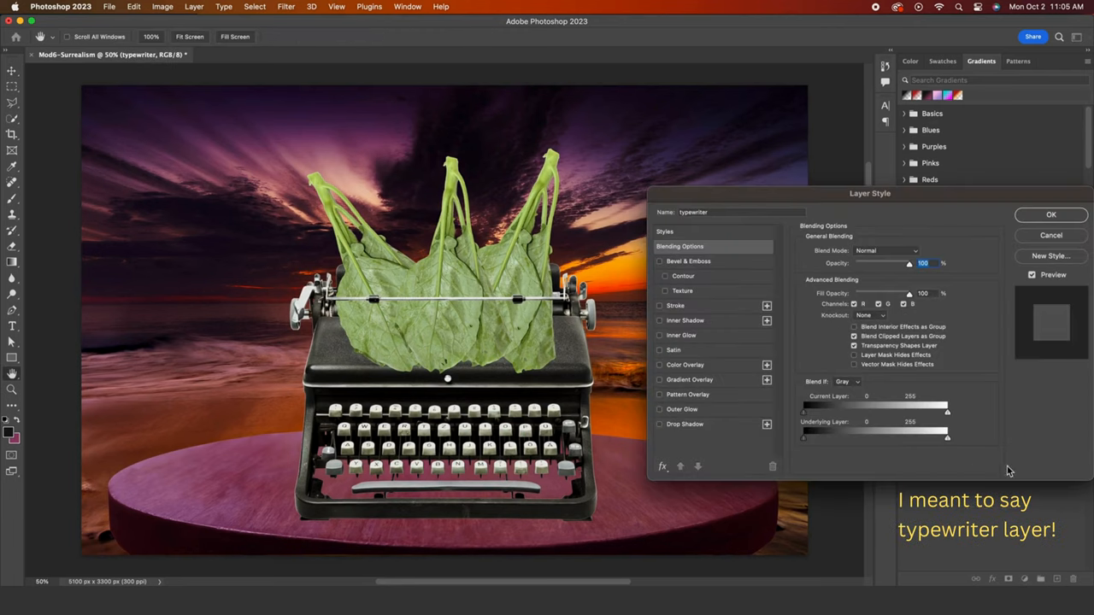
click(660, 423)
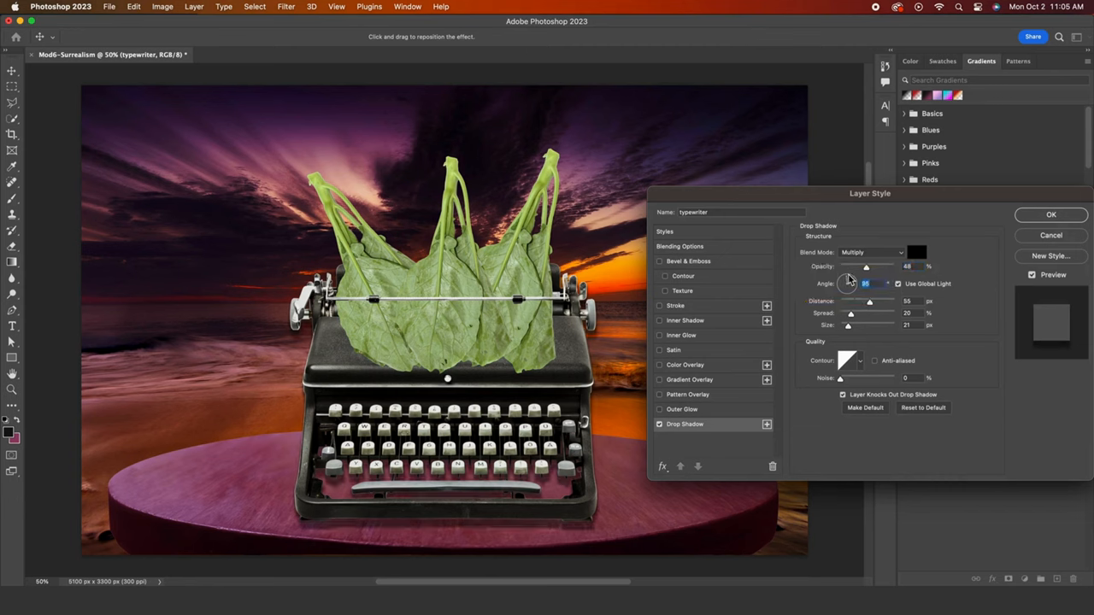
drag(848, 279, 846, 284)
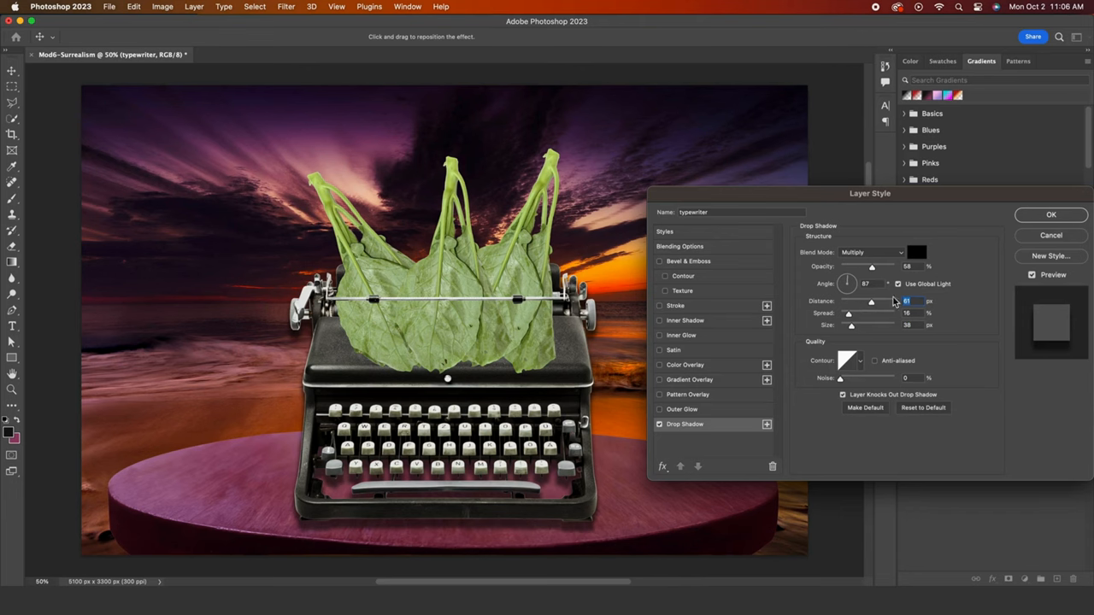
Keep the typewriter shadow; give the roller bar a drop shadow: distance 14 px, size 13 px, opacity 65%.
click(1050, 214)
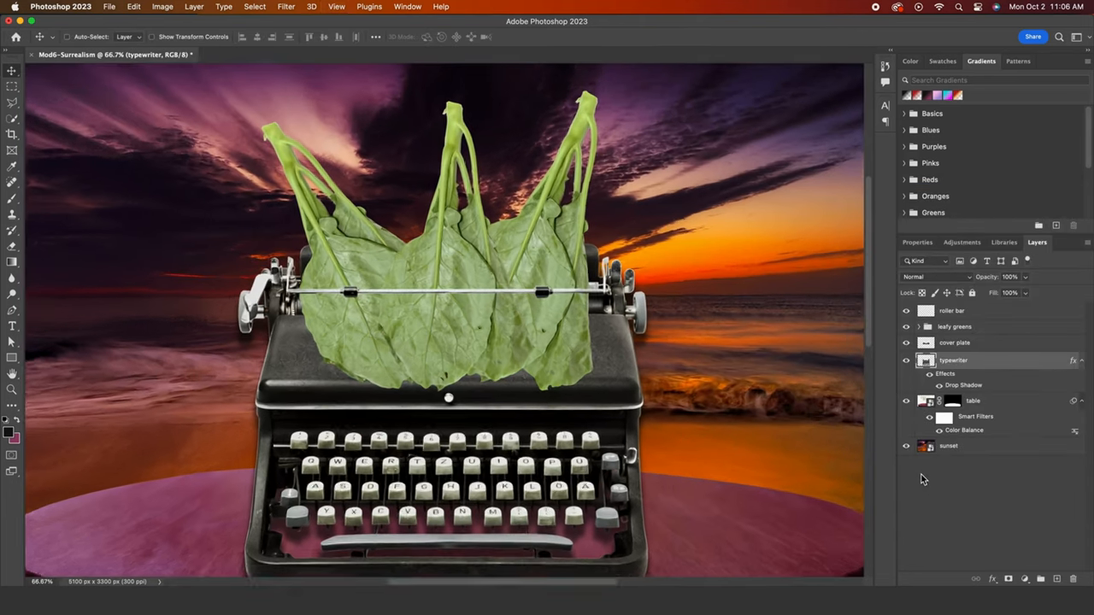
double_click(951, 310)
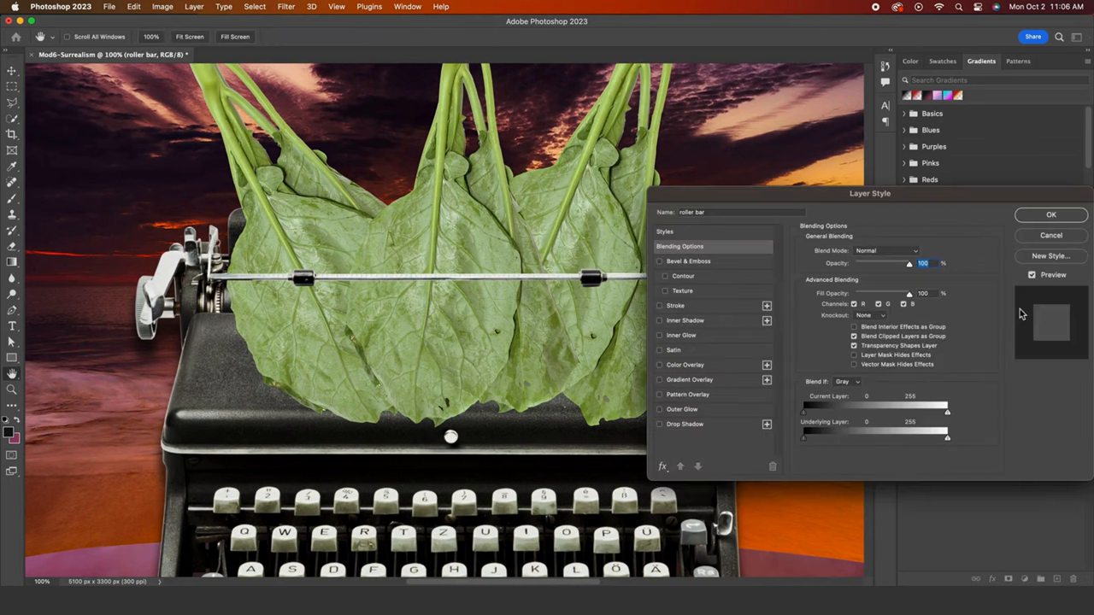
click(685, 424)
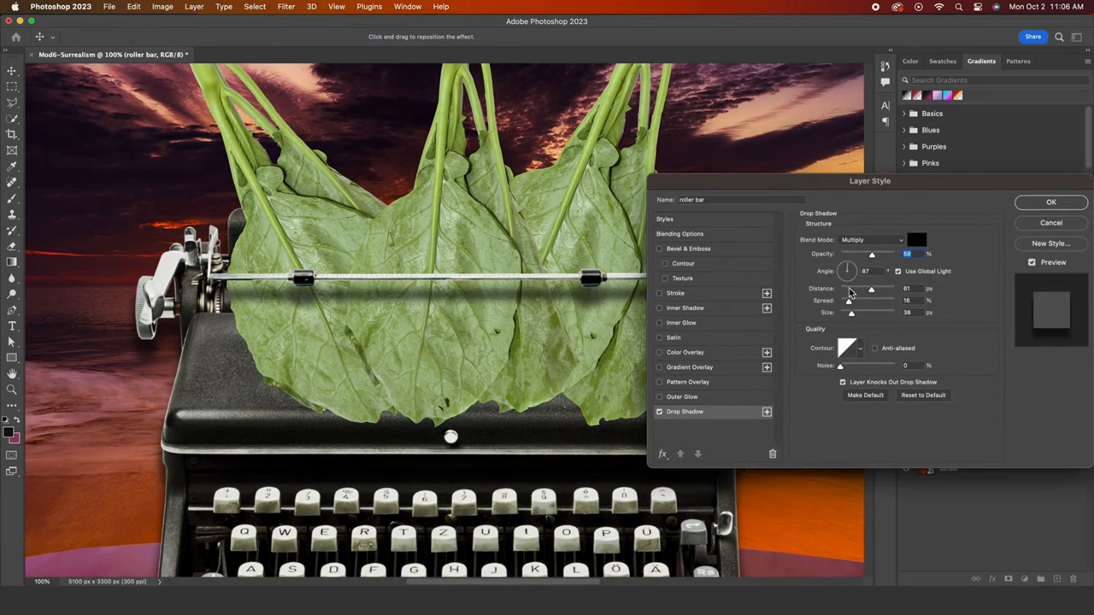
drag(870, 254, 883, 254)
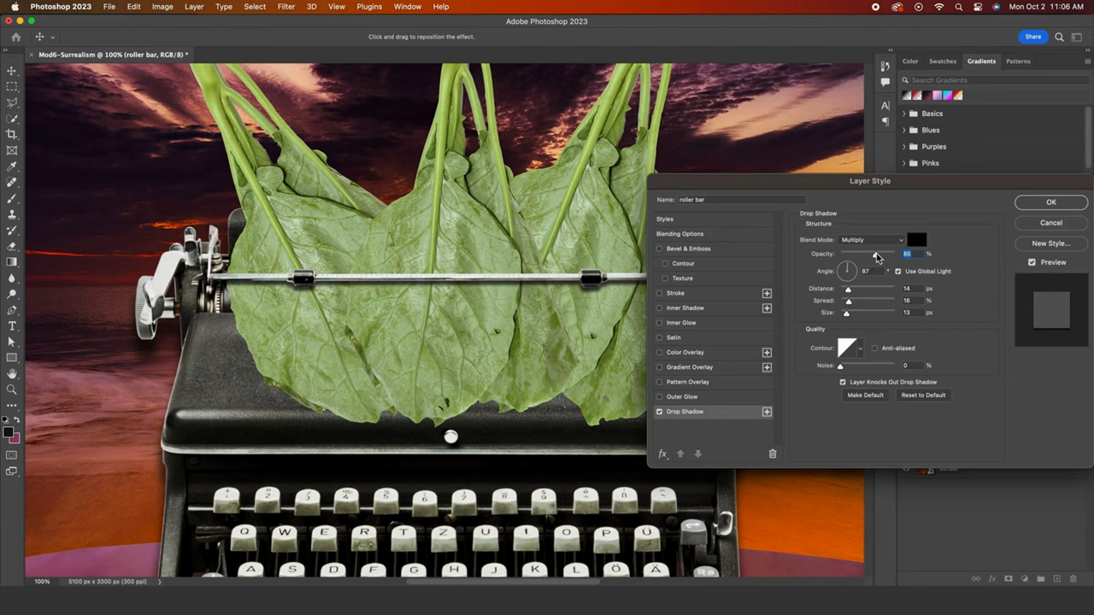
click(1050, 201)
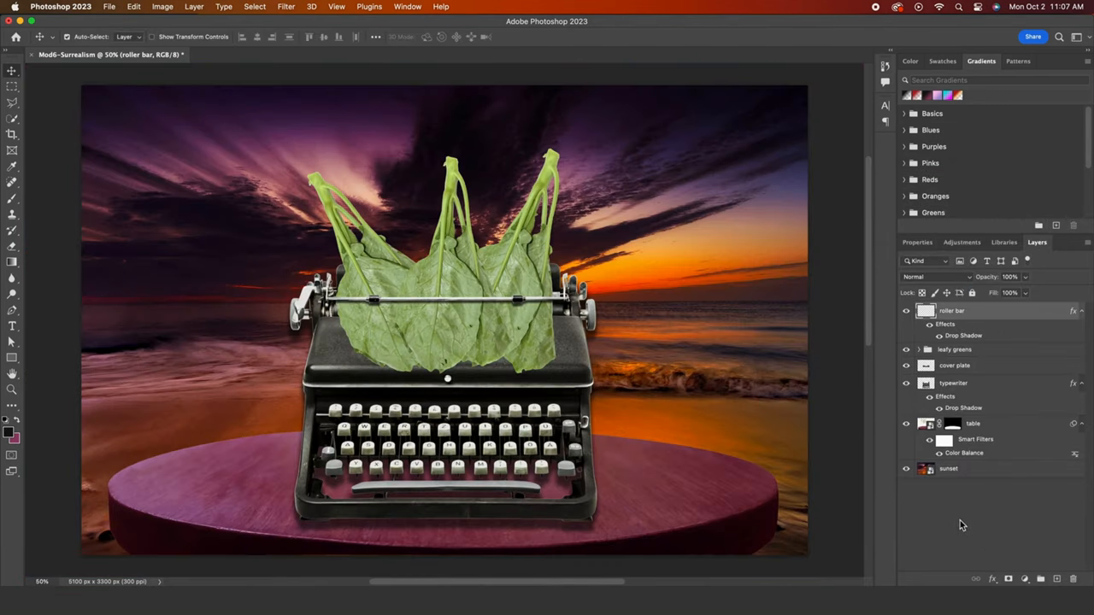
Draw Rectangle 1 over the cover plate with a black-to-transparent gradient fill and no stroke.
click(955, 350)
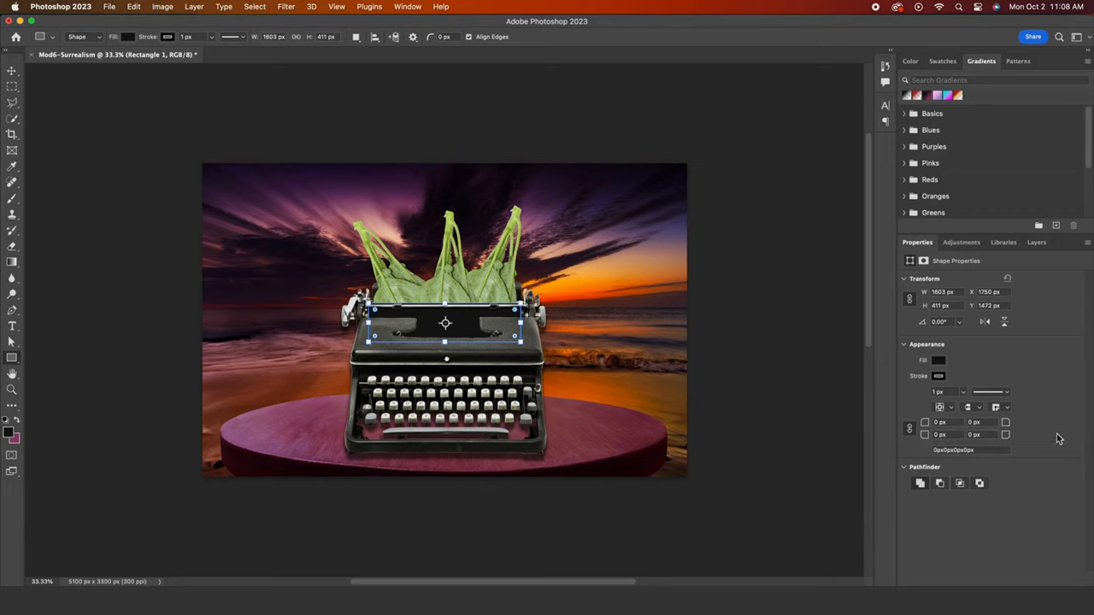
mouse_move(908, 118)
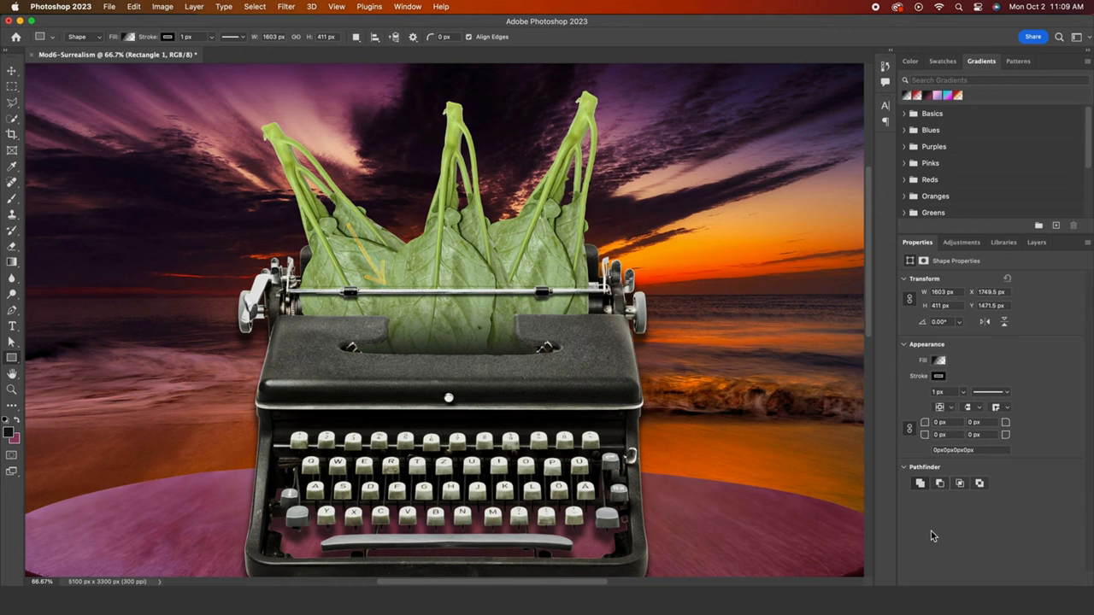
click(938, 376)
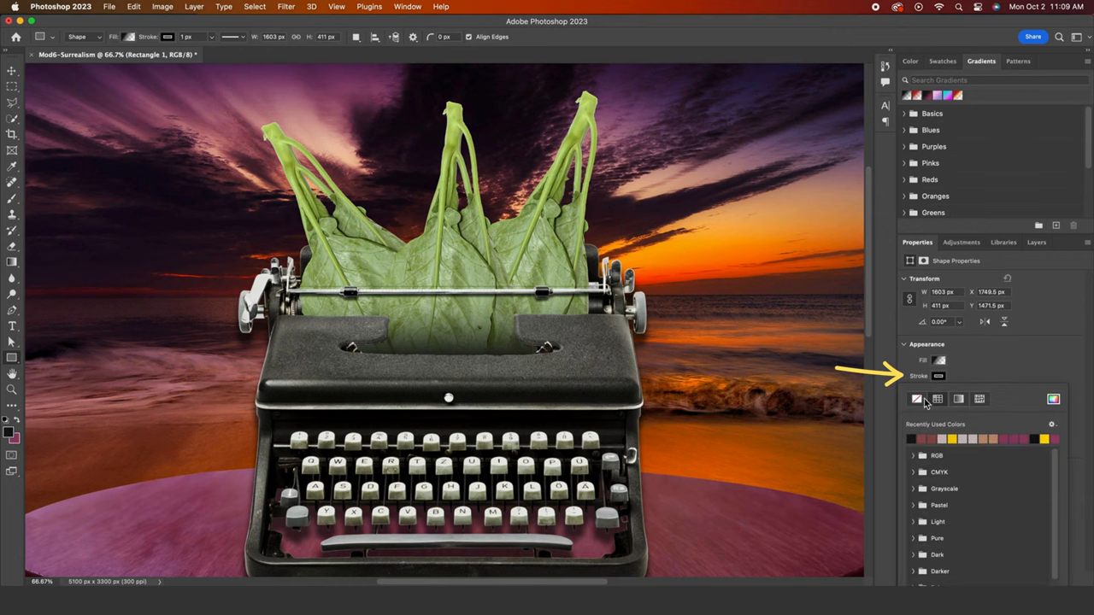
click(937, 376)
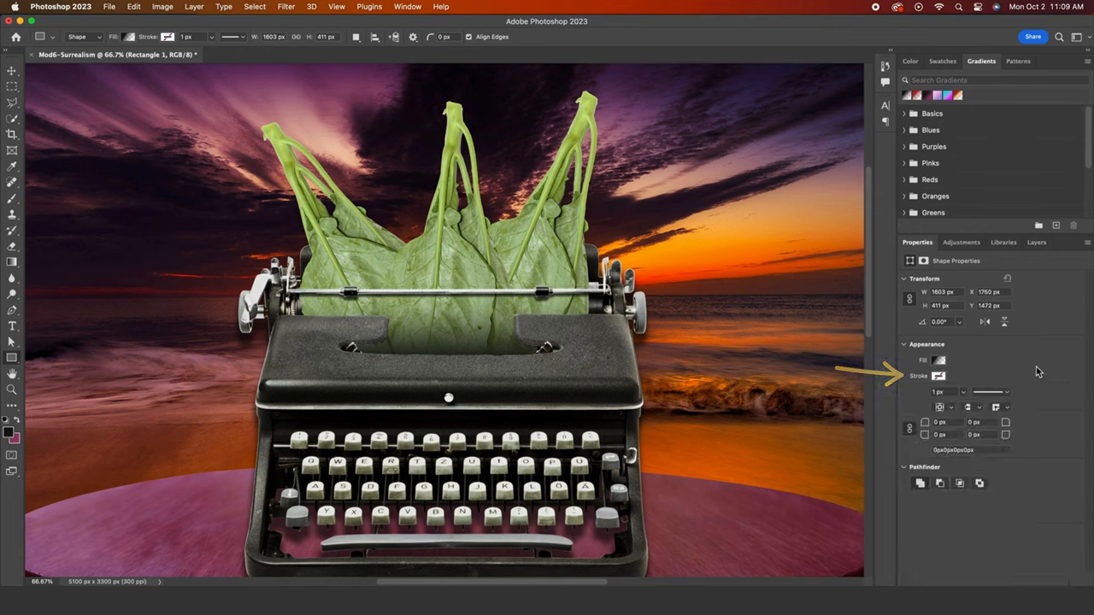
click(939, 360)
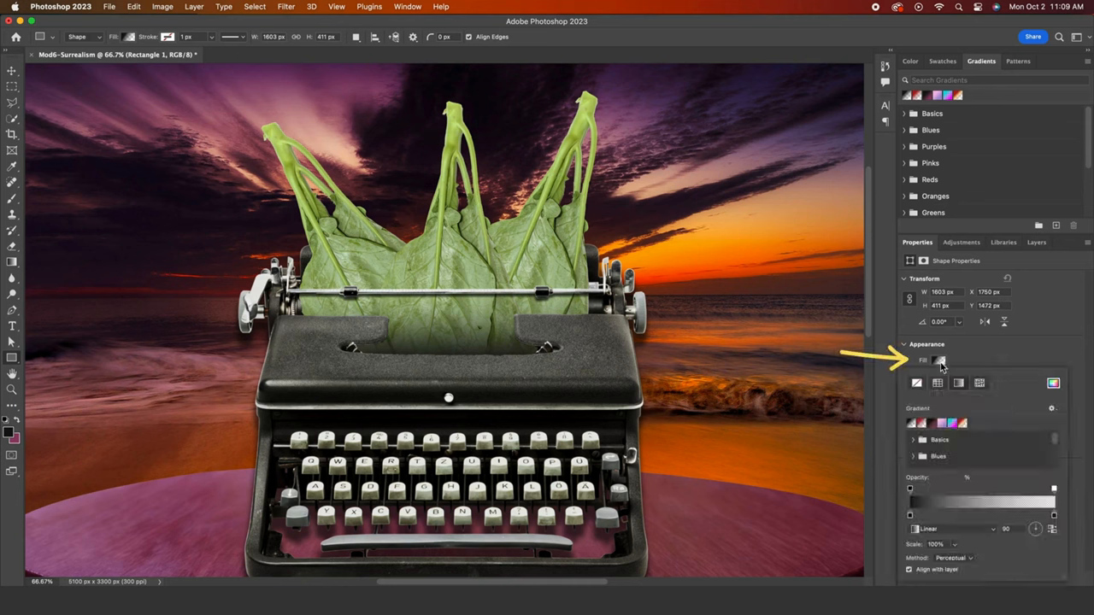